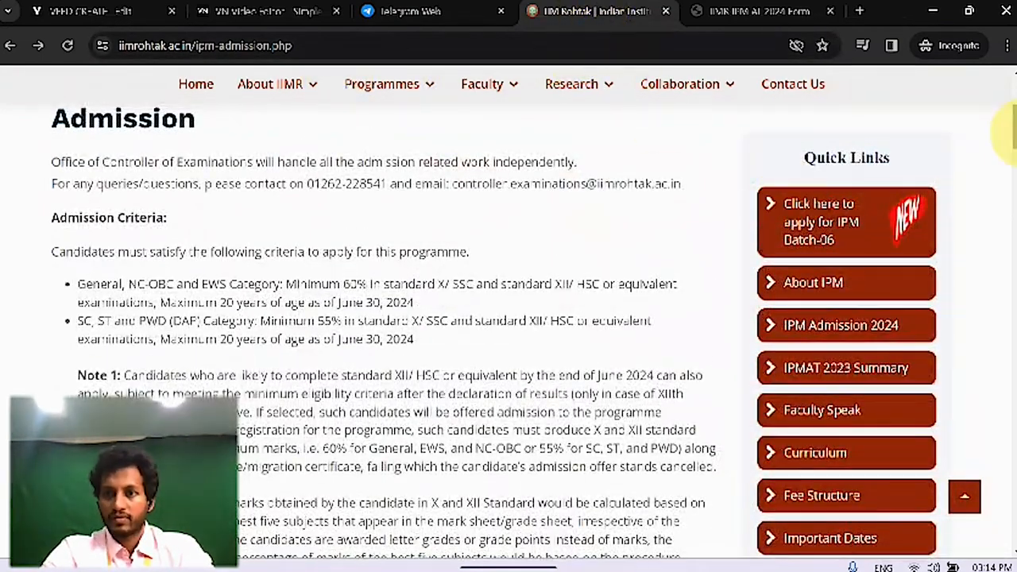
Step: Scroll down the admission page to the Quick Links panel with the IPM Batch-06 apply link
scroll(down, 3)
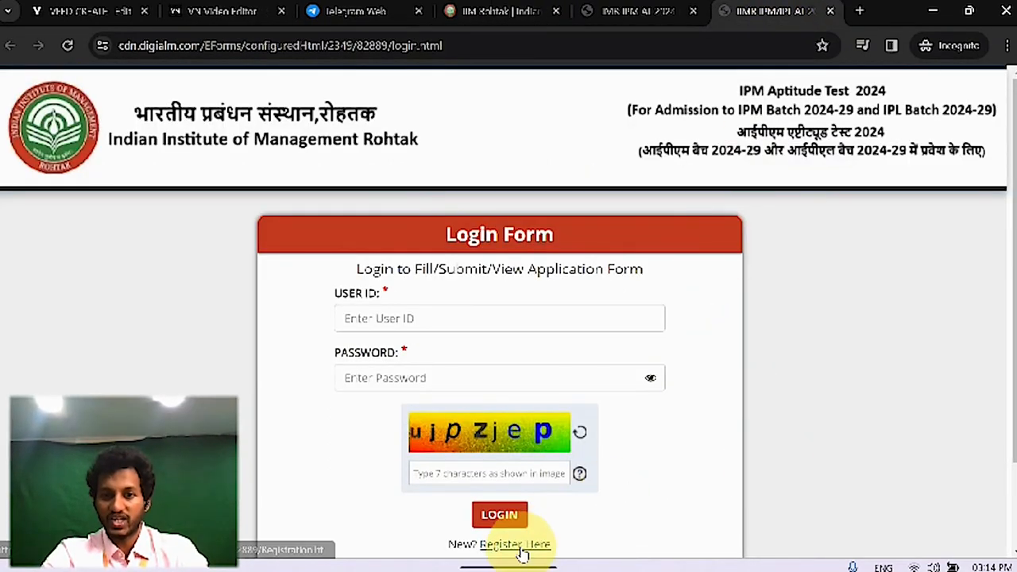
Step: Start a new-candidate registration and enter the candidate name ABHYAAS
click(499, 543)
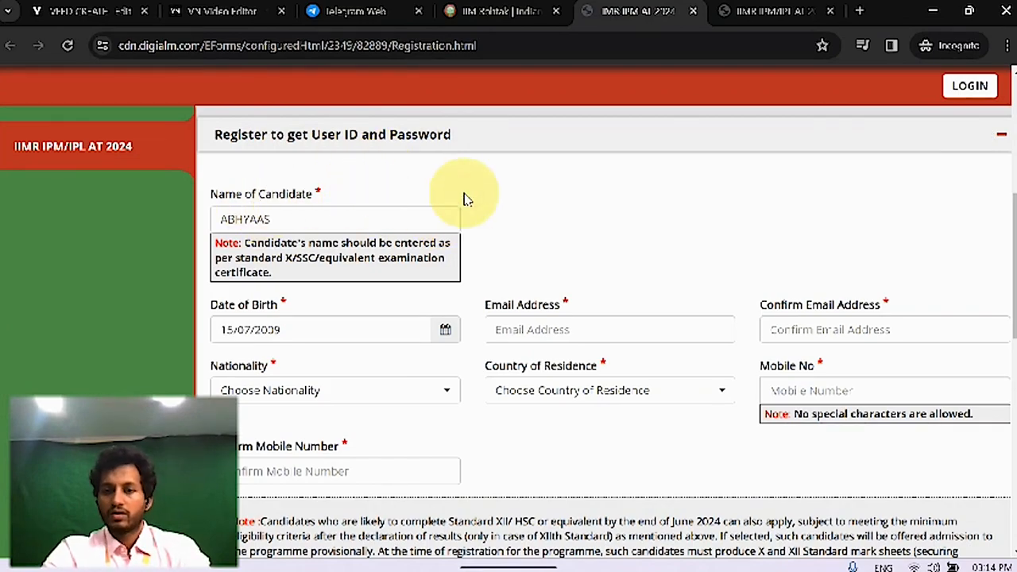
scroll(up, 3)
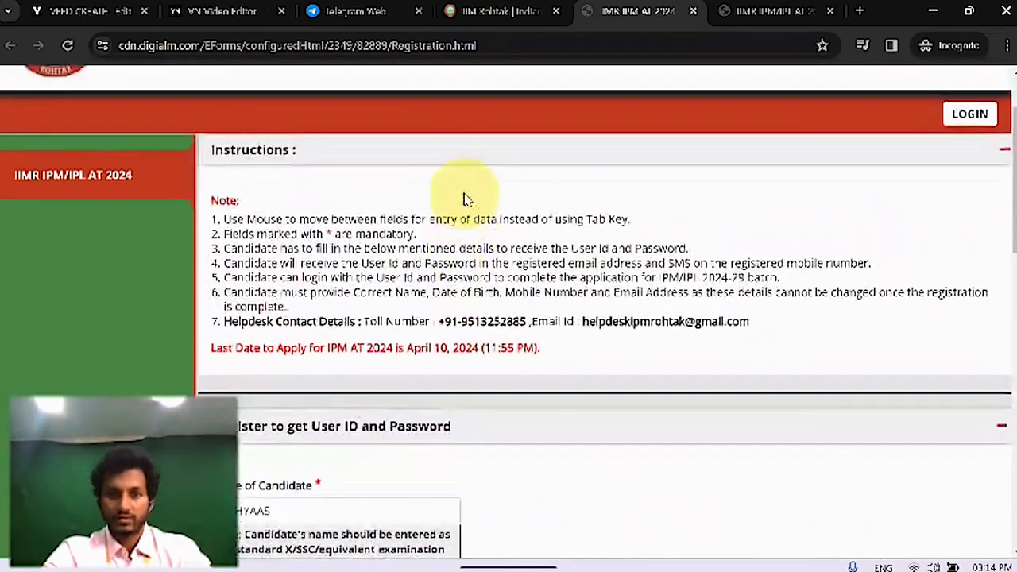
scroll(down, 3)
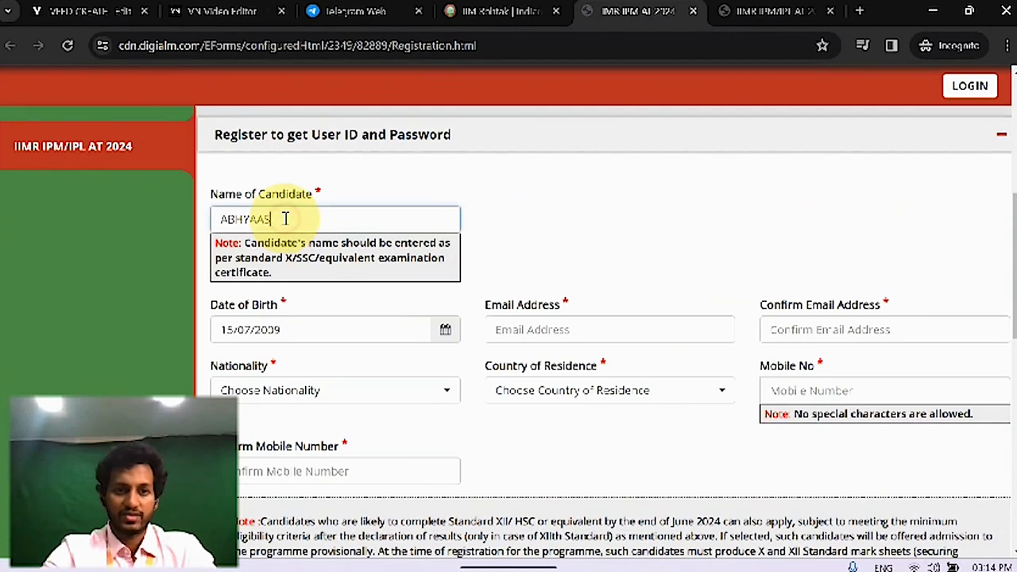
key(Backspace)
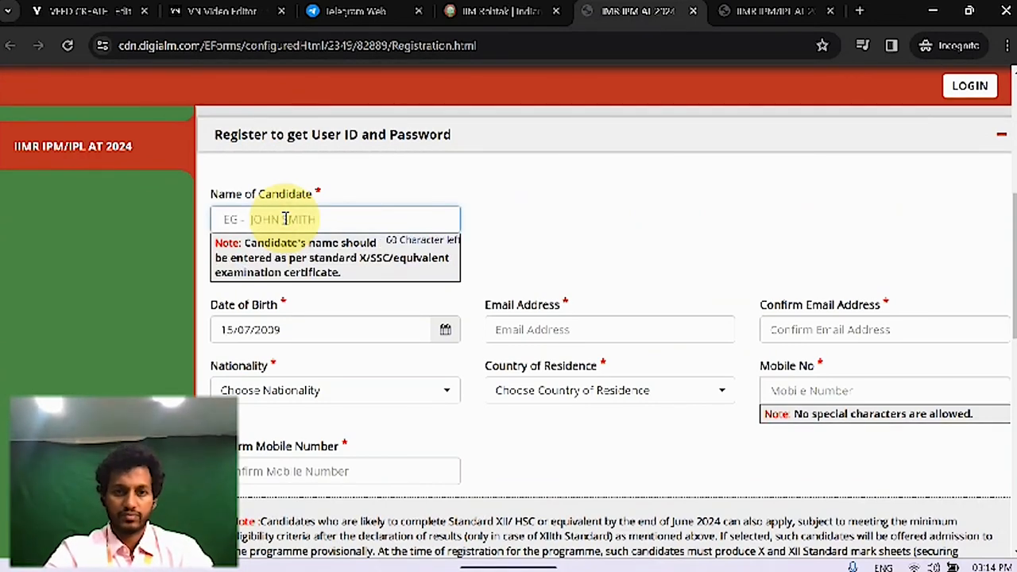
text(ABH)
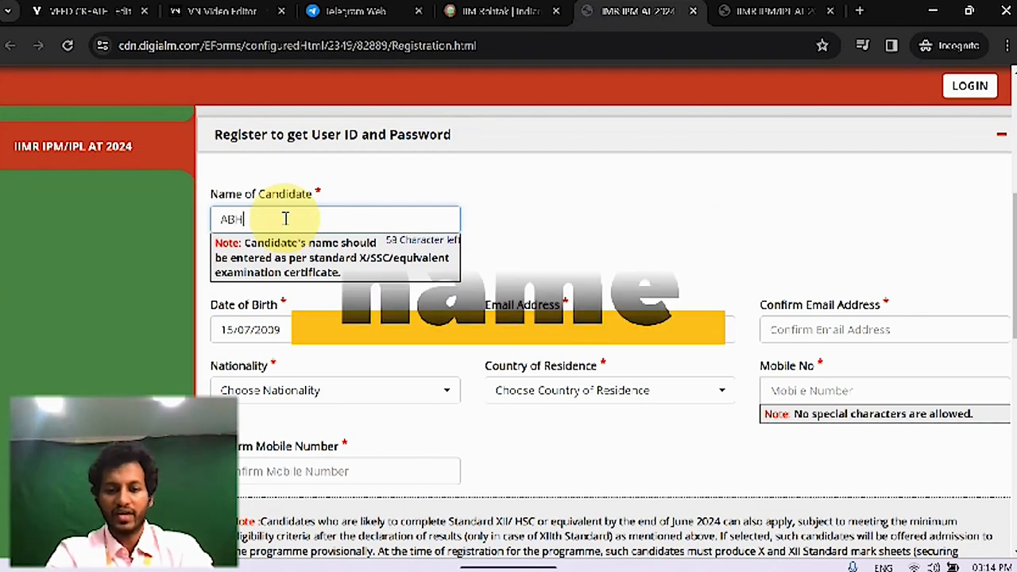
text(YAAS)
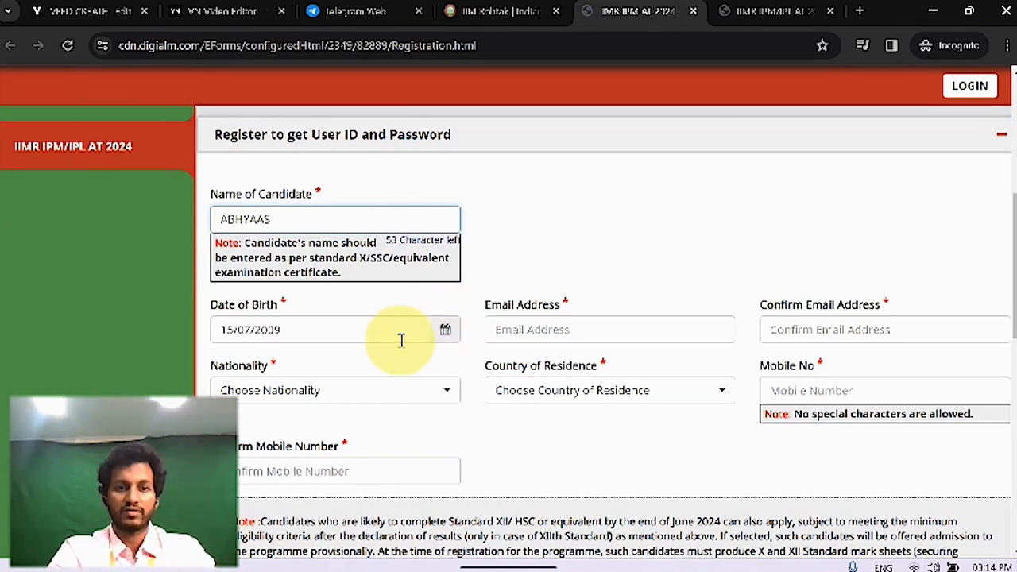
Step: Pick the date of birth from the calendar
click(357, 329)
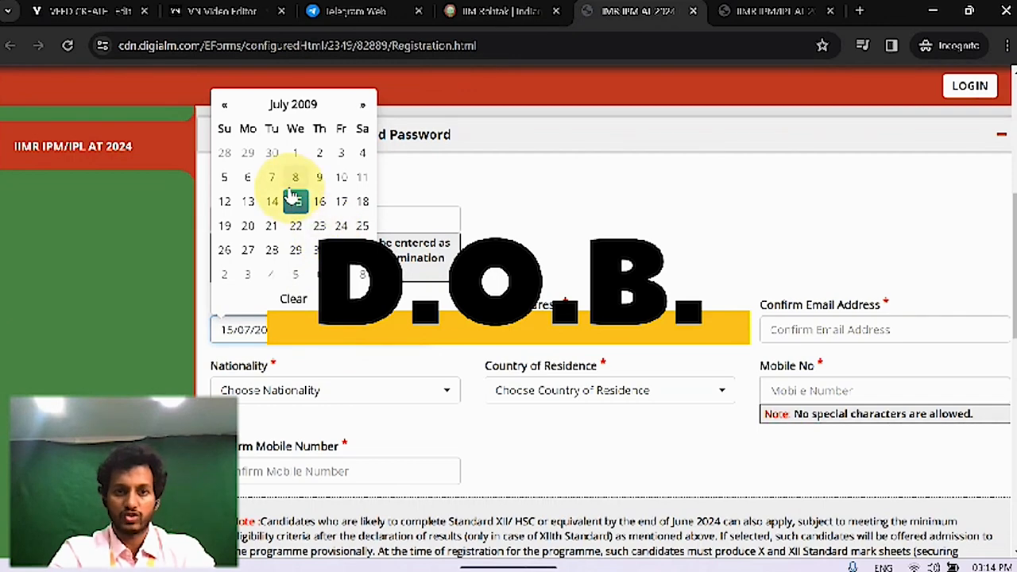
click(295, 201)
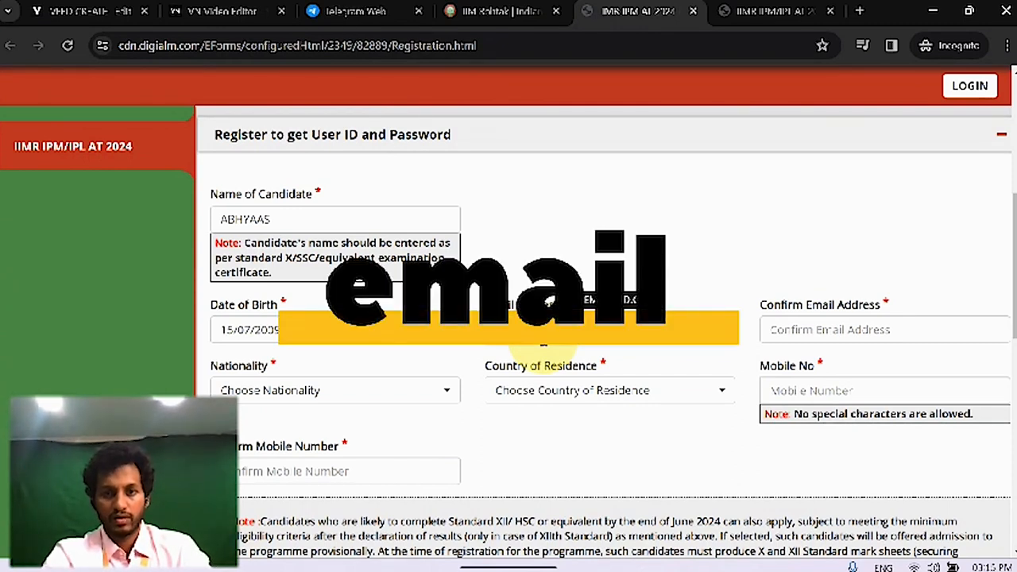
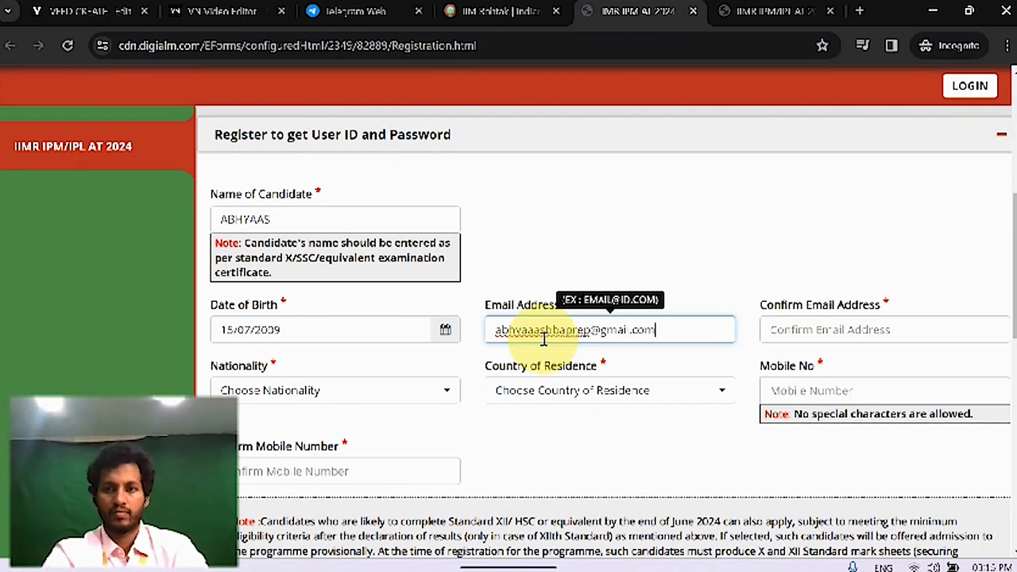
Step: Enter the gmail email address and confirm it in the second email field
click(883, 329)
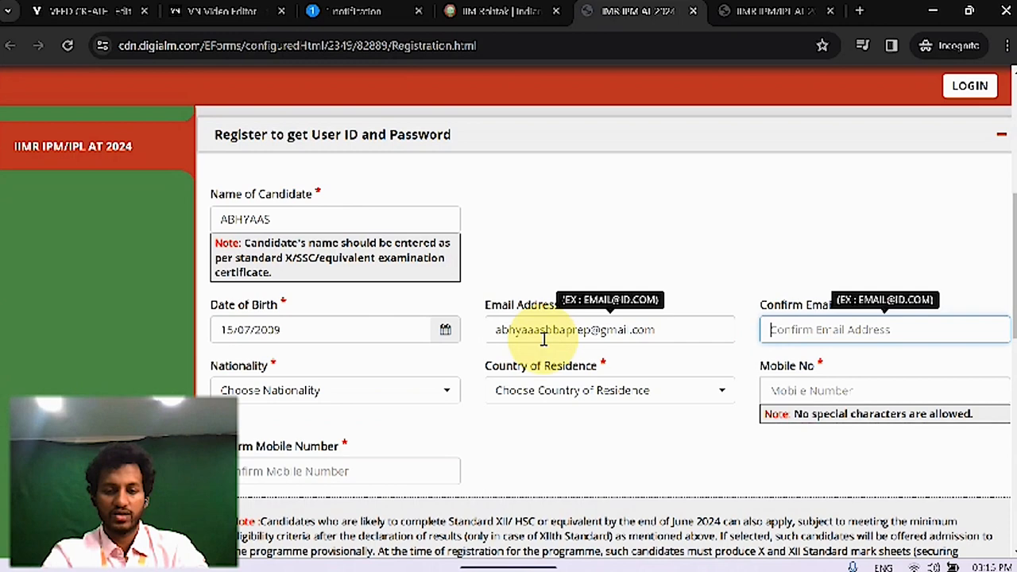
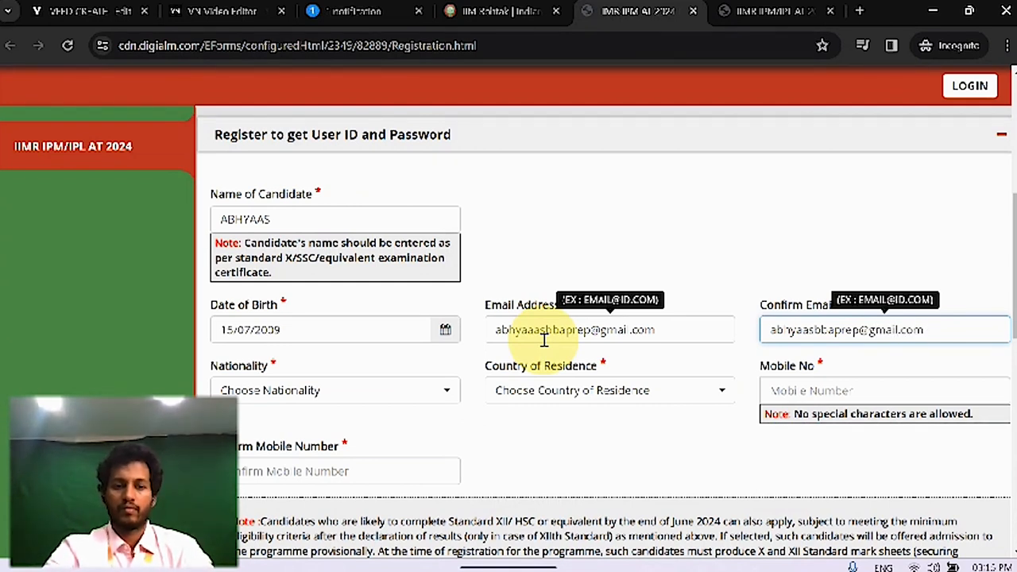
Step: Set nationality to Indian and country of residence to India
click(334, 391)
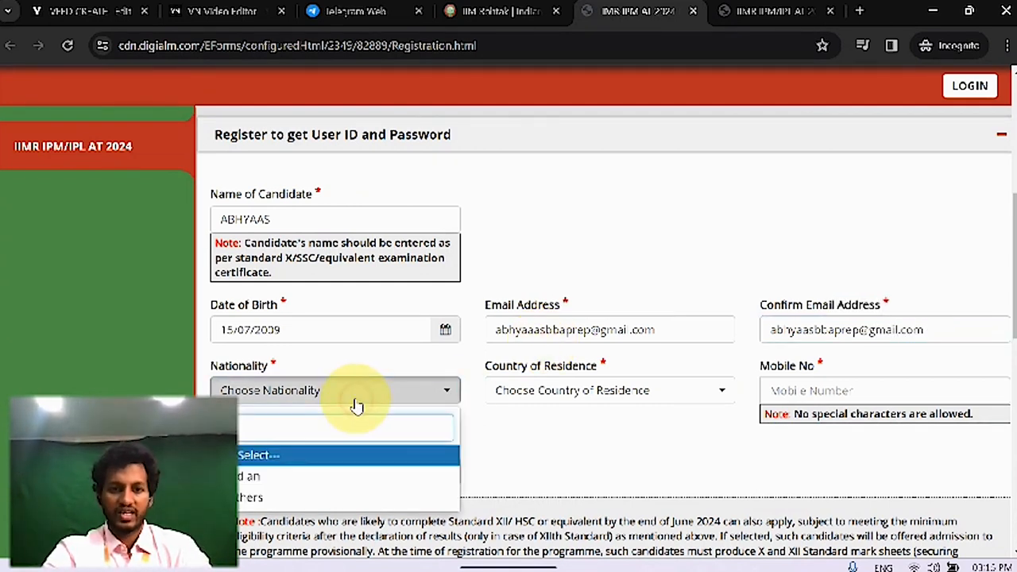
click(248, 476)
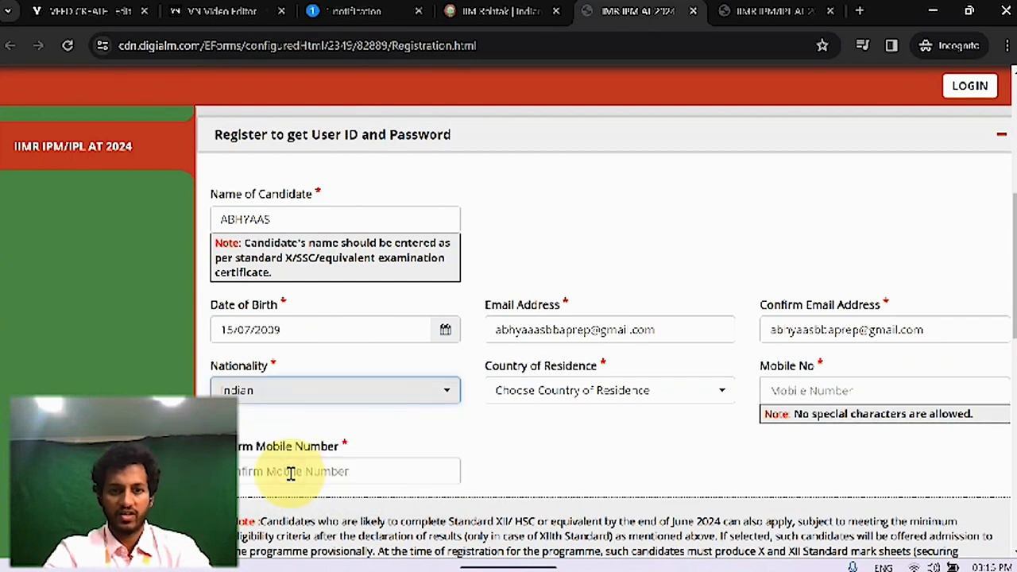
click(610, 390)
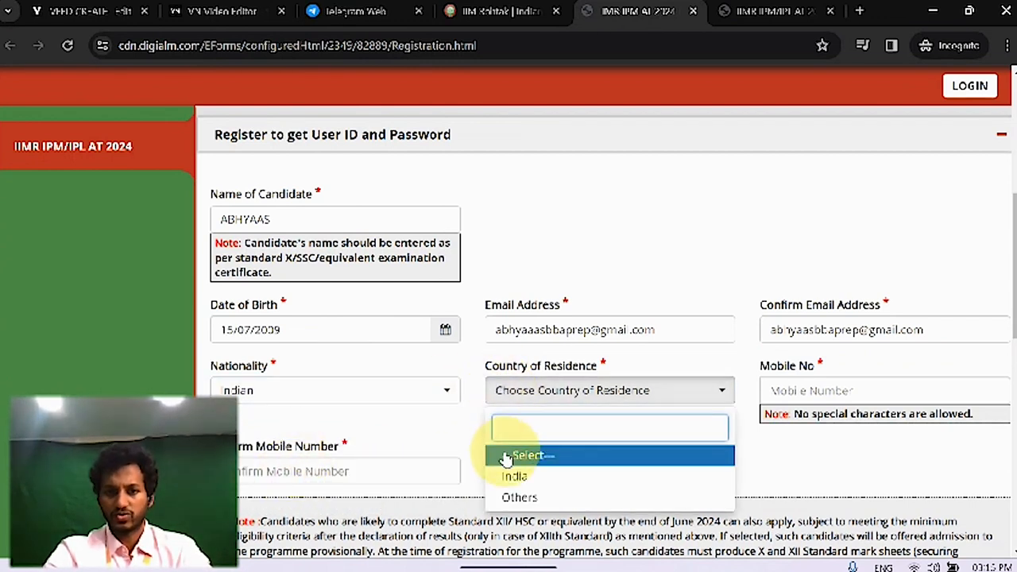
click(515, 476)
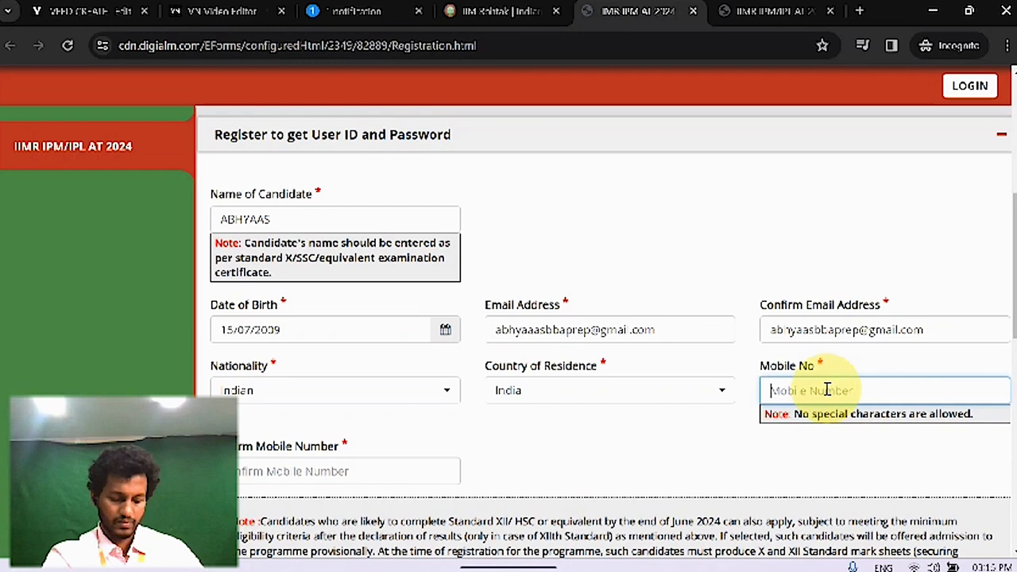
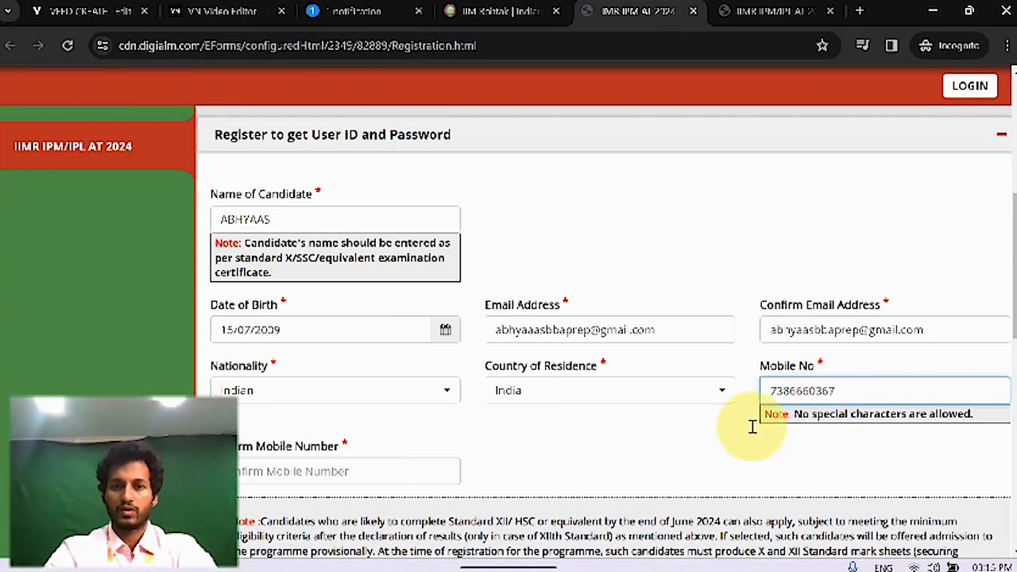
Step: Enter the mobile number and retype it in the confirm field
scroll(down, 3)
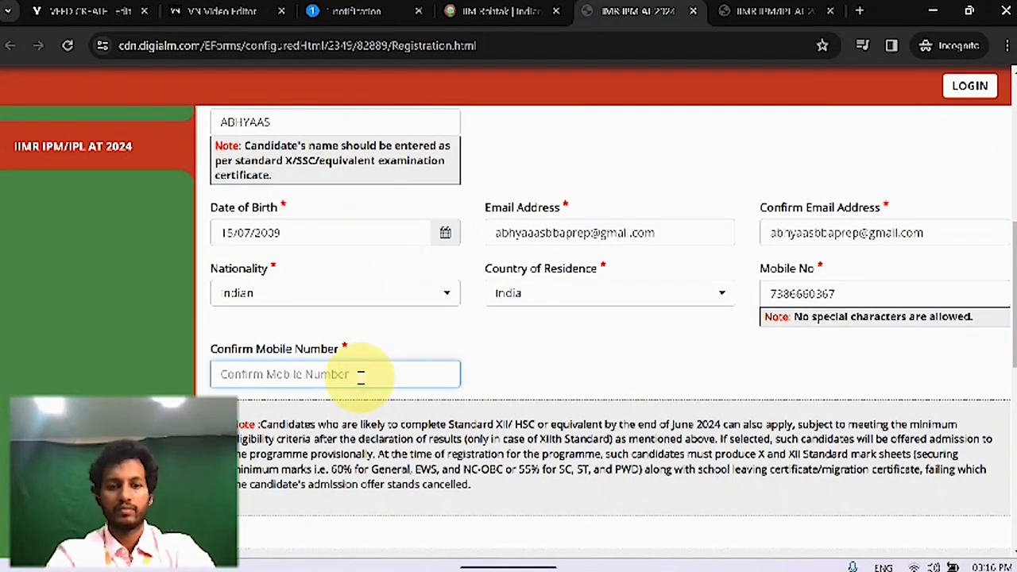
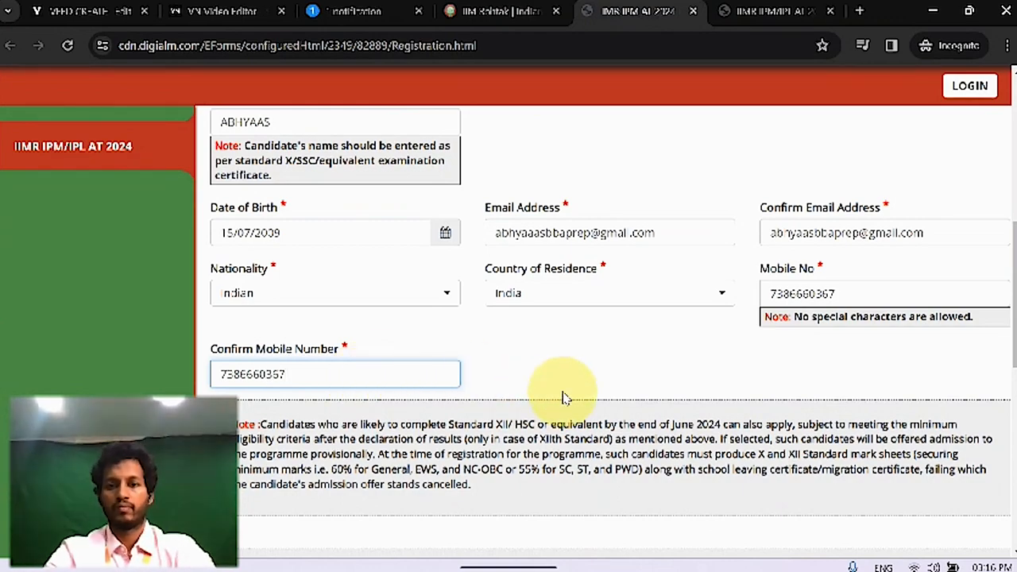
Step: Agree to the declaration, enter the captcha and submit the registration form
scroll(down, 3)
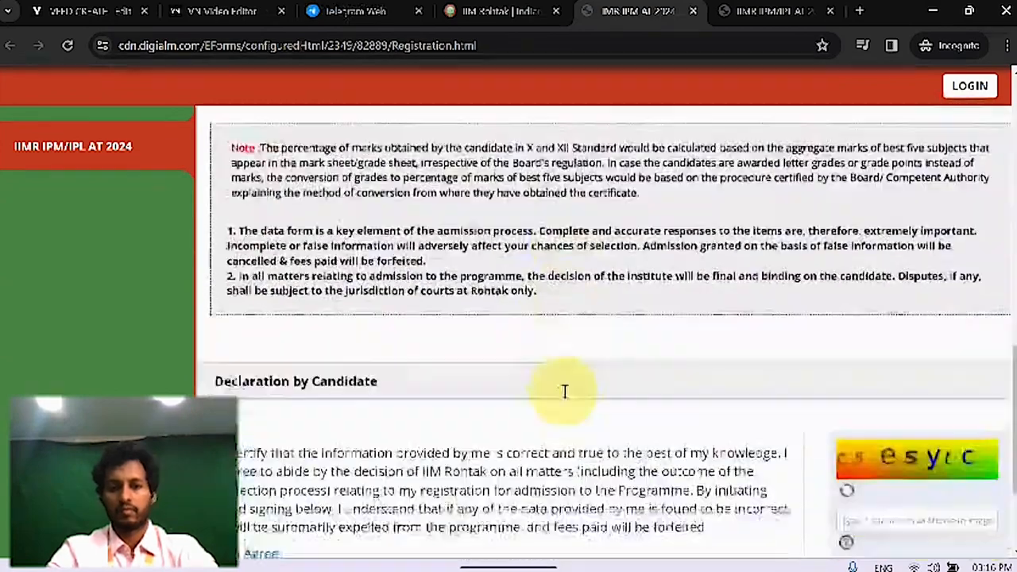
scroll(down, 3)
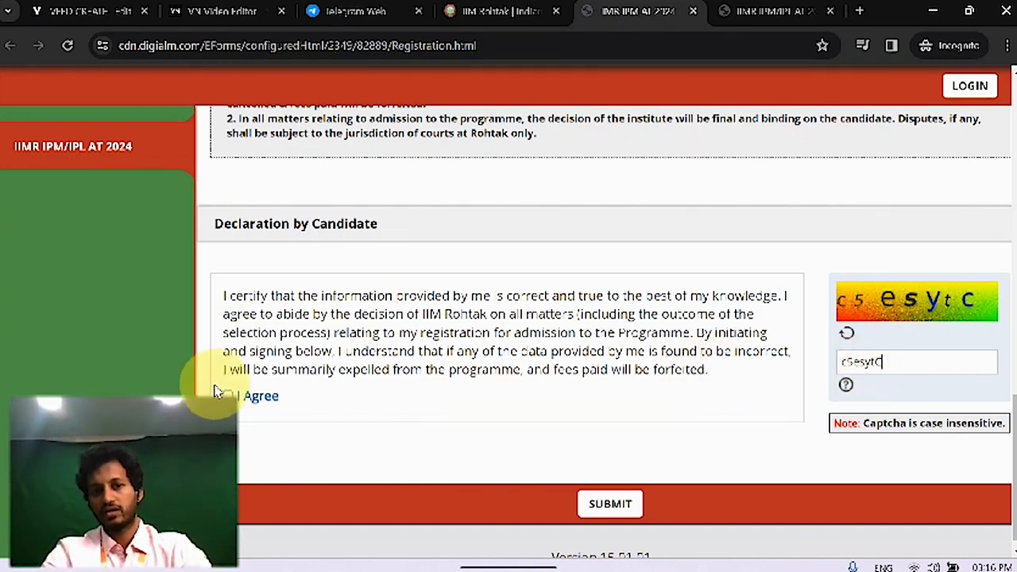
click(228, 394)
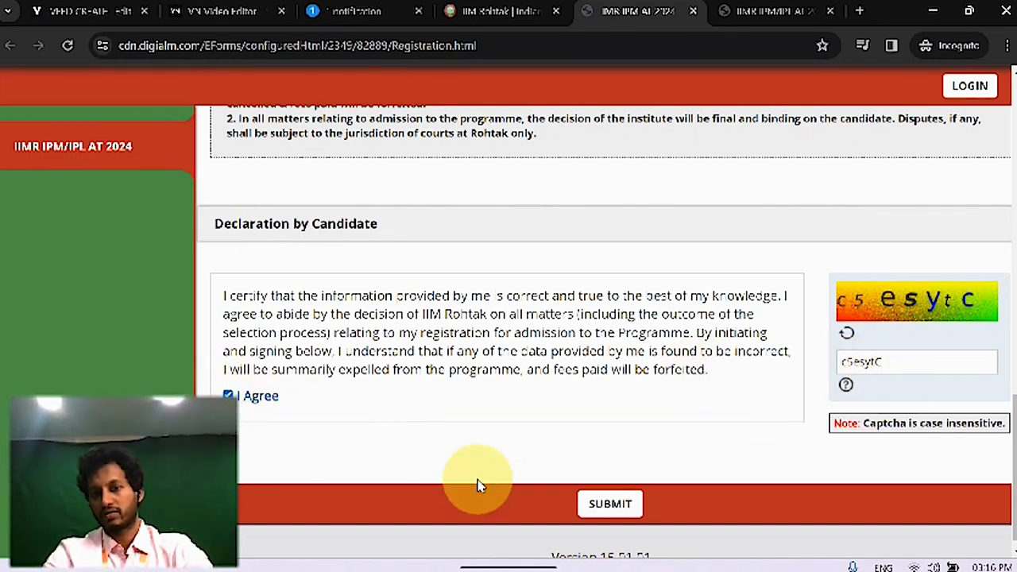
mouse_move(676, 437)
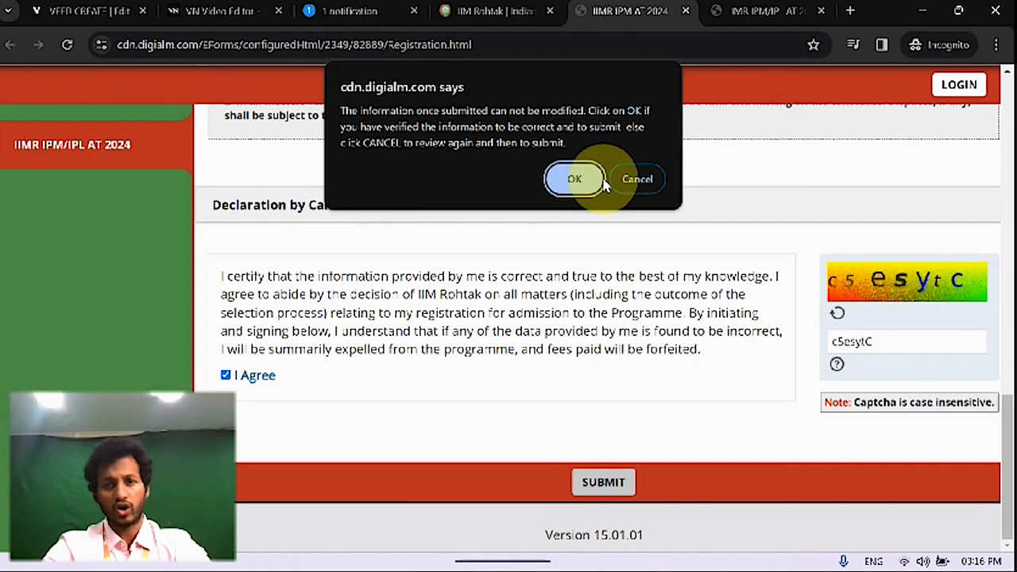
Step: Confirm the final registration submission and dismiss the success note
click(574, 178)
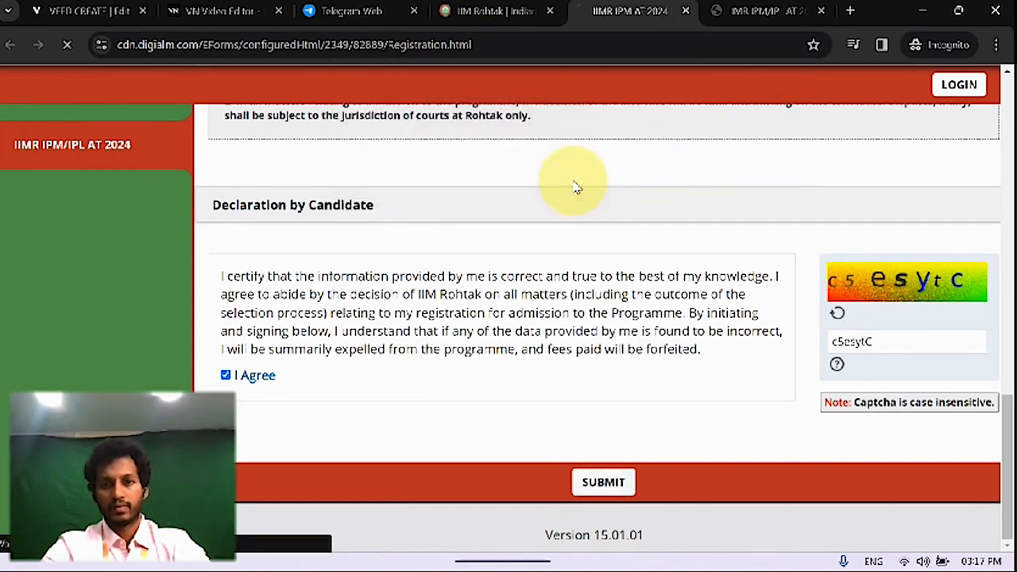
click(604, 483)
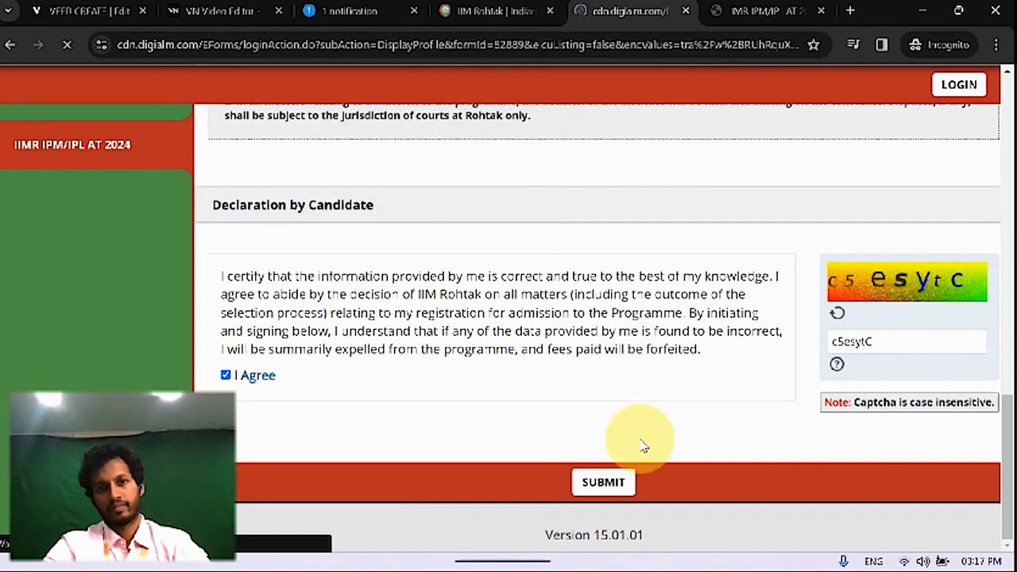
click(604, 481)
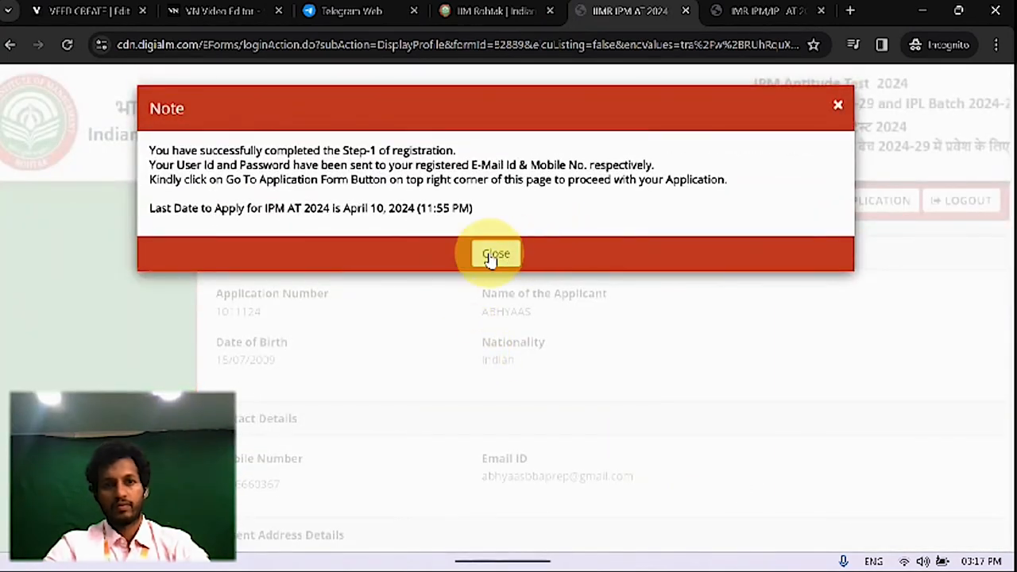
click(496, 254)
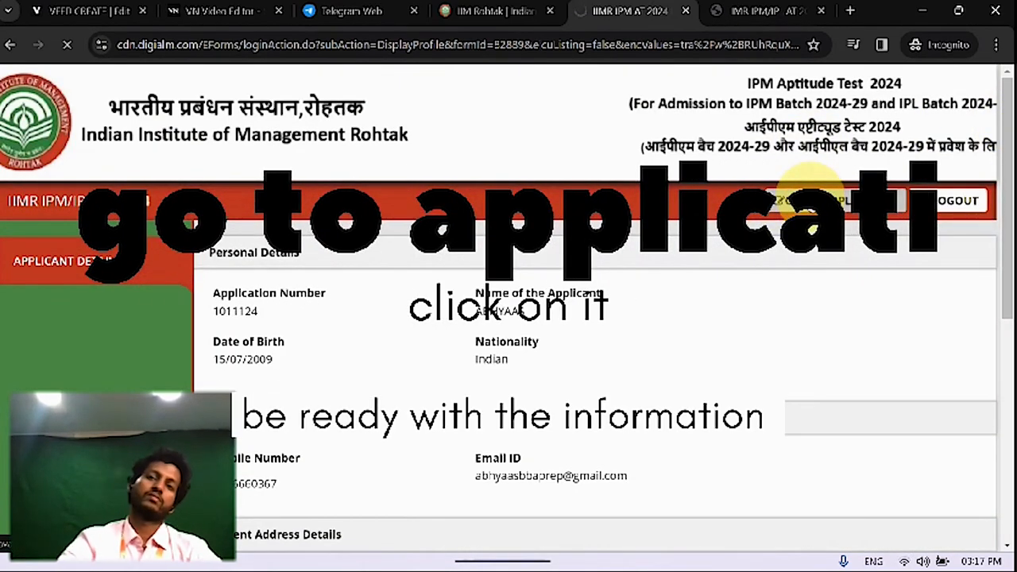
Step: Go to the application form from the completed Step-1 registration
click(835, 201)
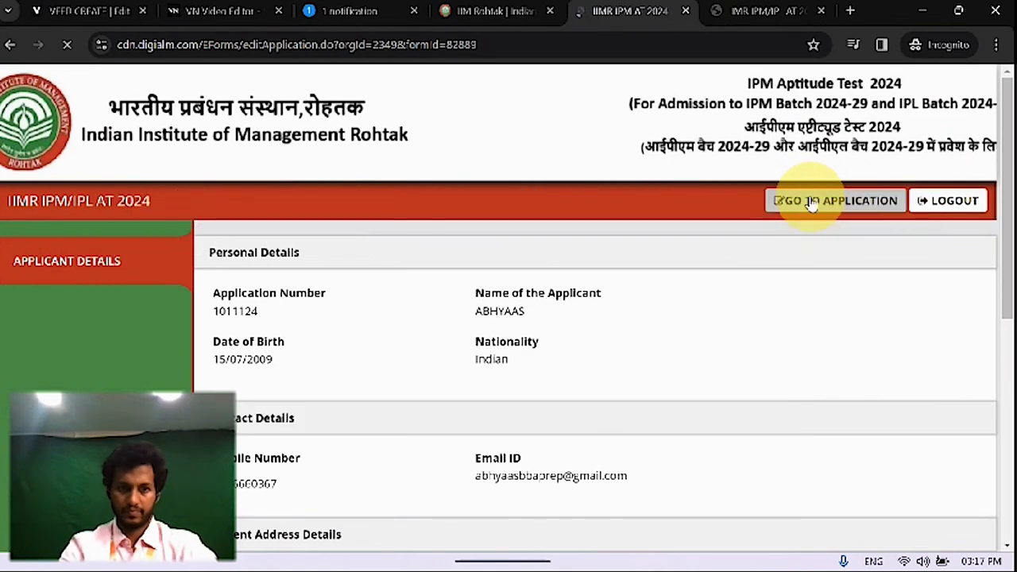
click(834, 200)
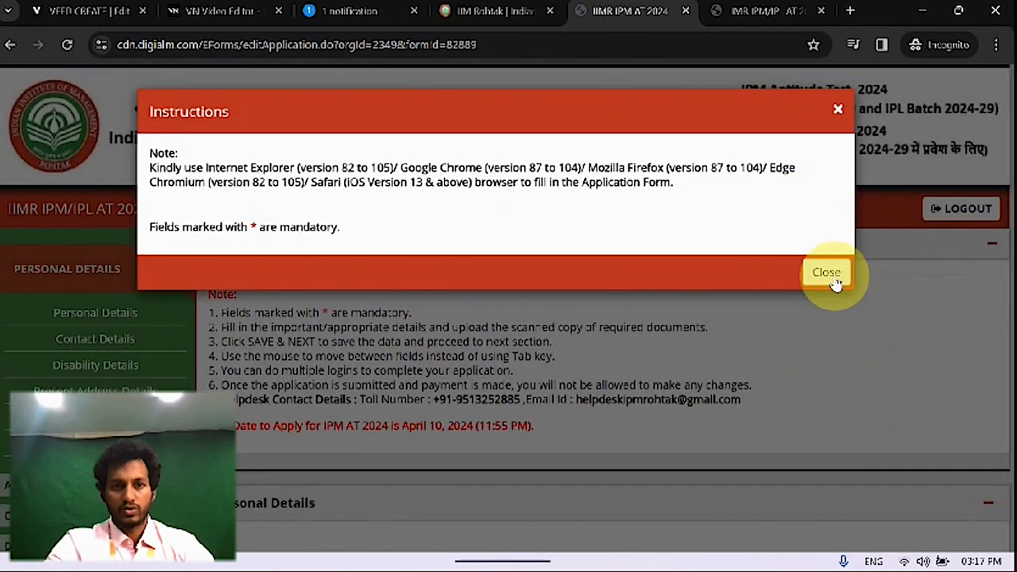
click(826, 272)
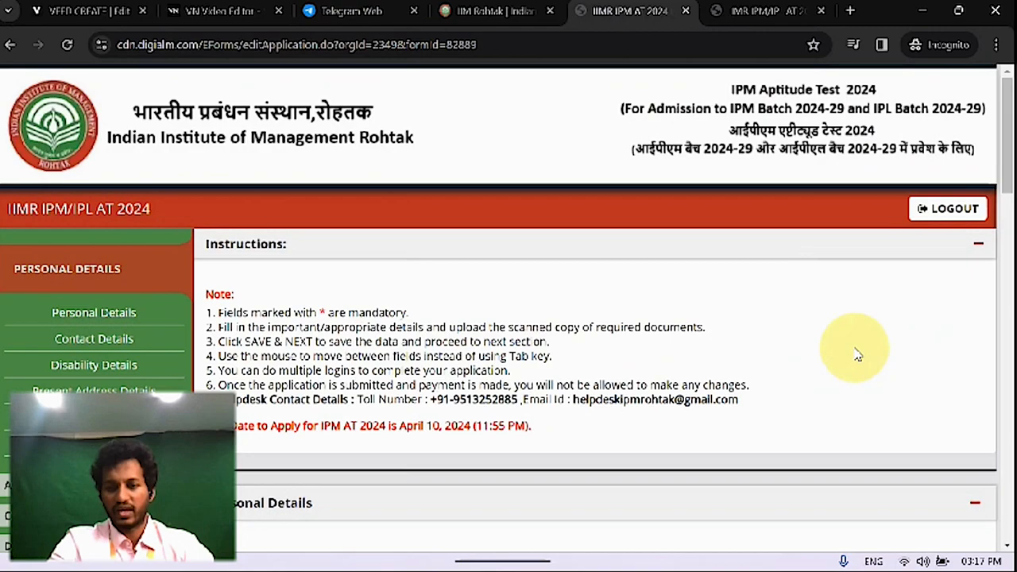
scroll(down, 3)
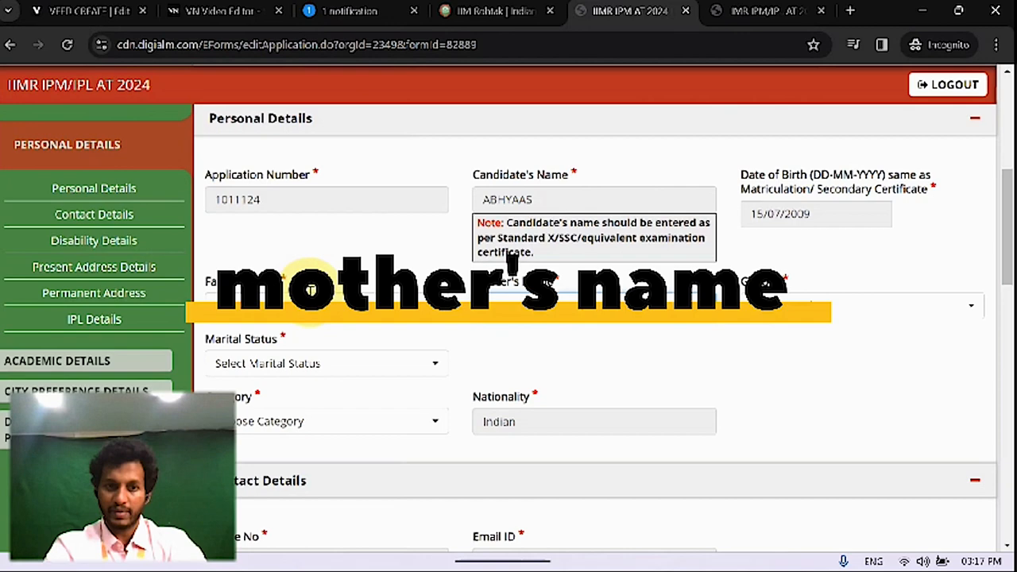
click(595, 305)
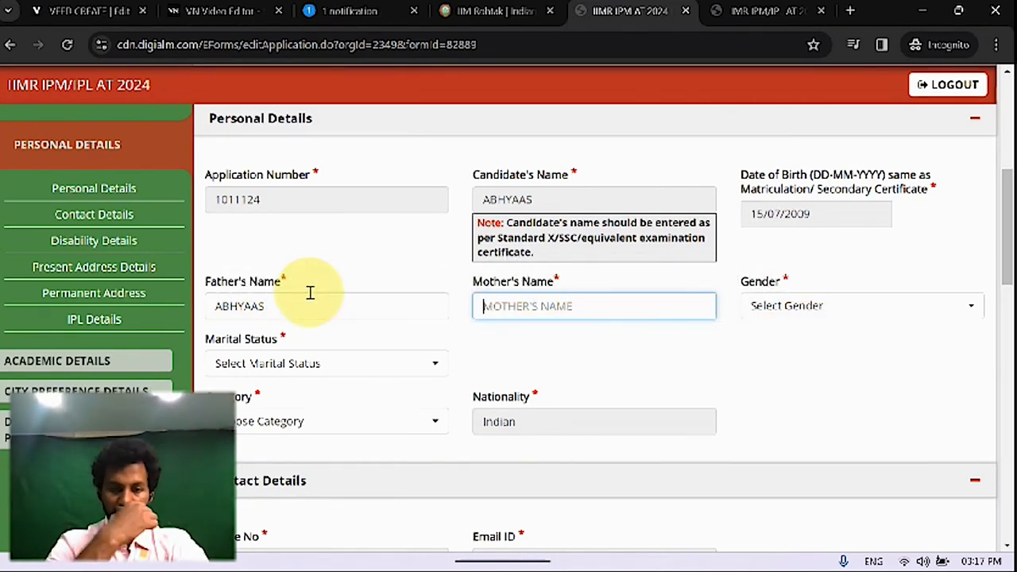
text(GYANVILLE)
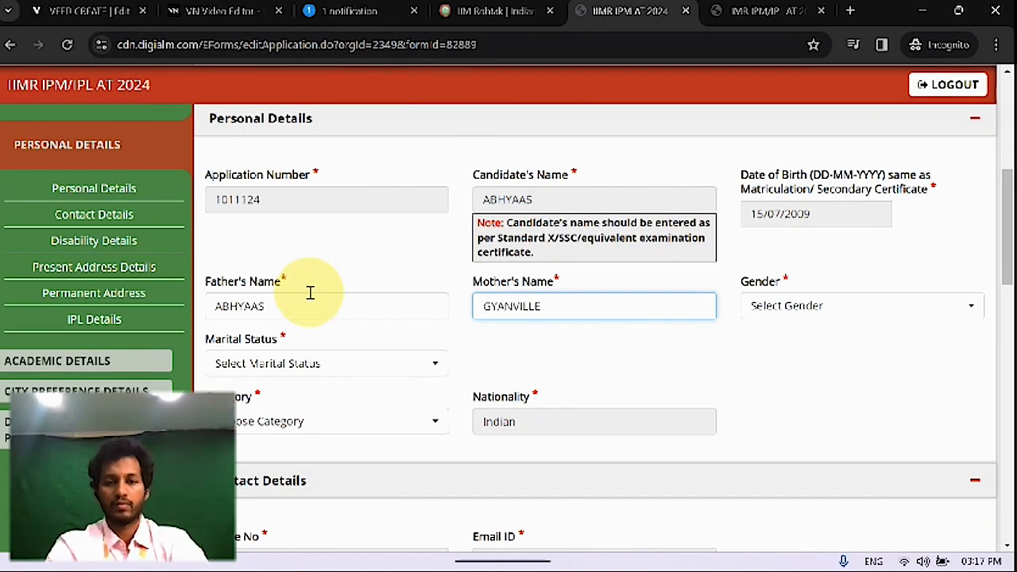
Step: Set gender to Male and pick the candidate's category
click(861, 305)
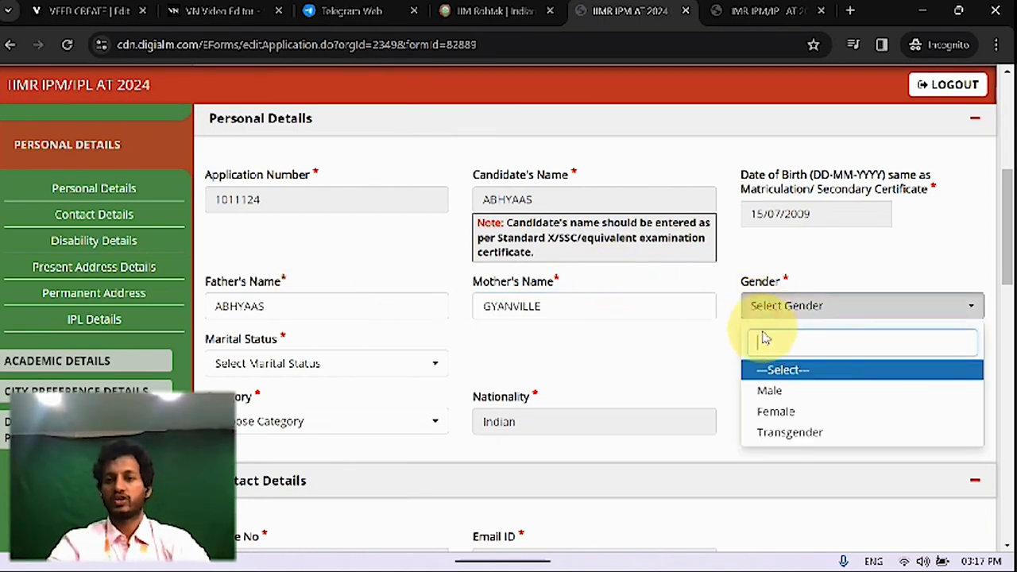
click(769, 391)
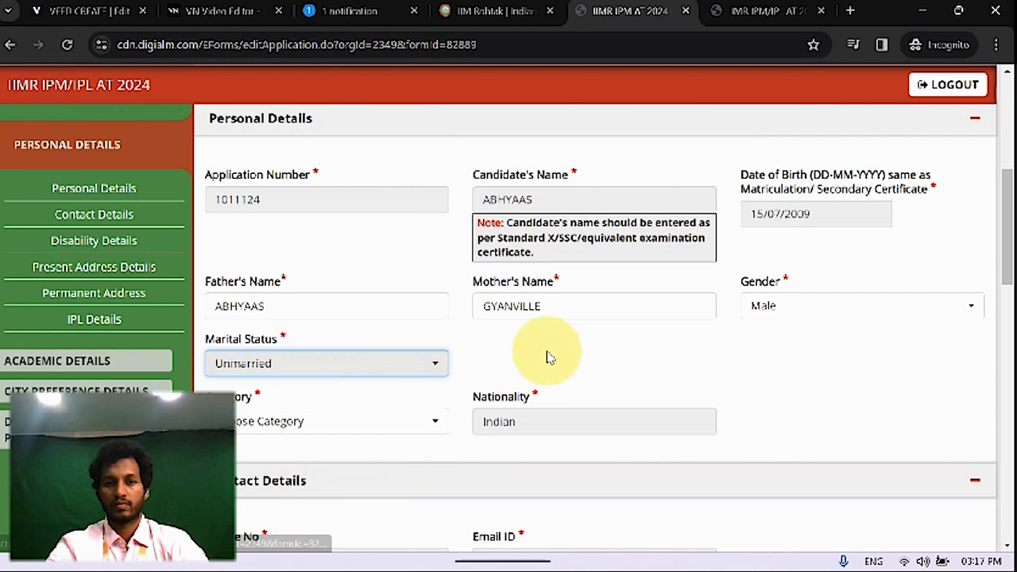
scroll(down, 3)
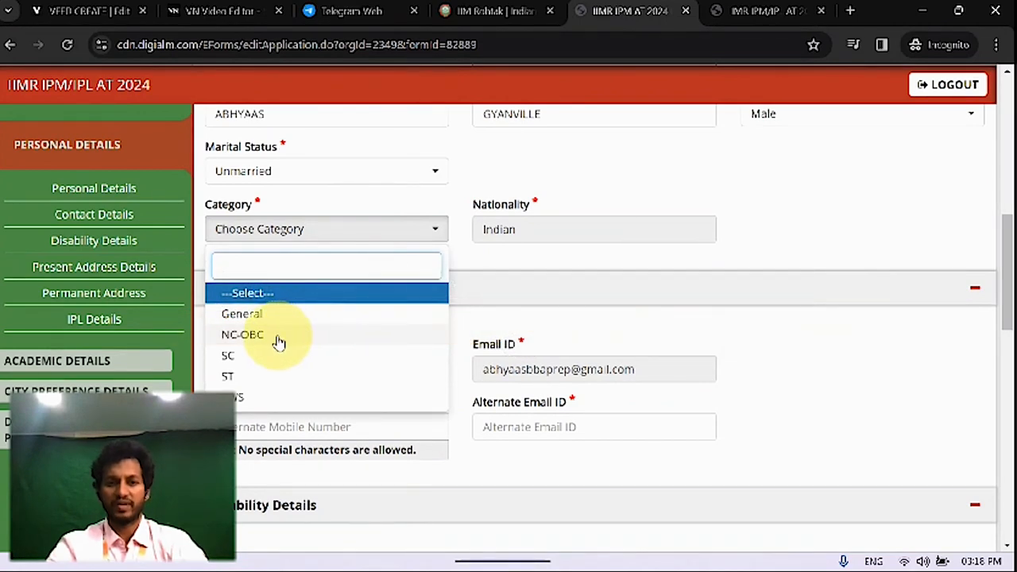
mouse_move(263, 388)
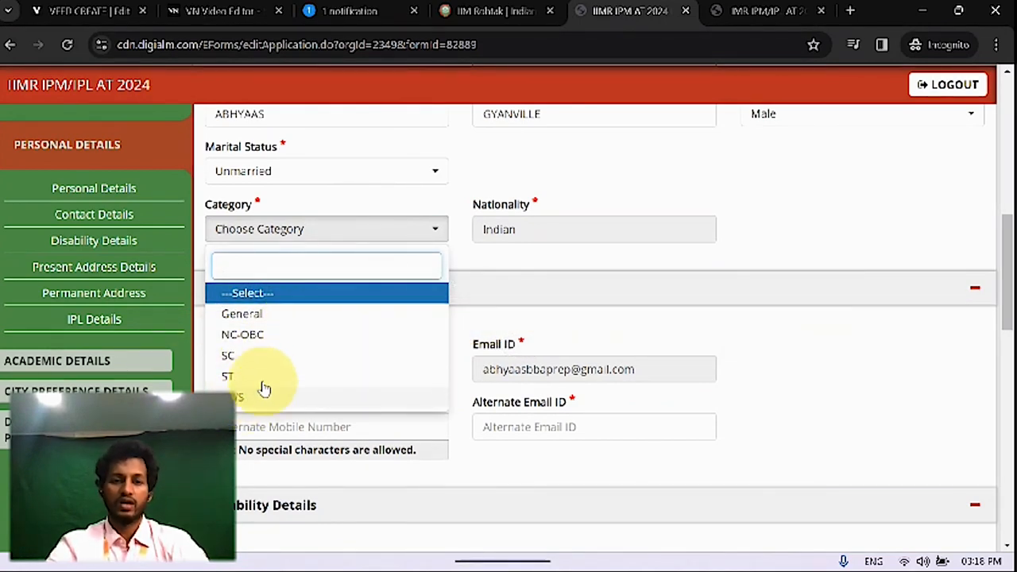
mouse_move(278, 405)
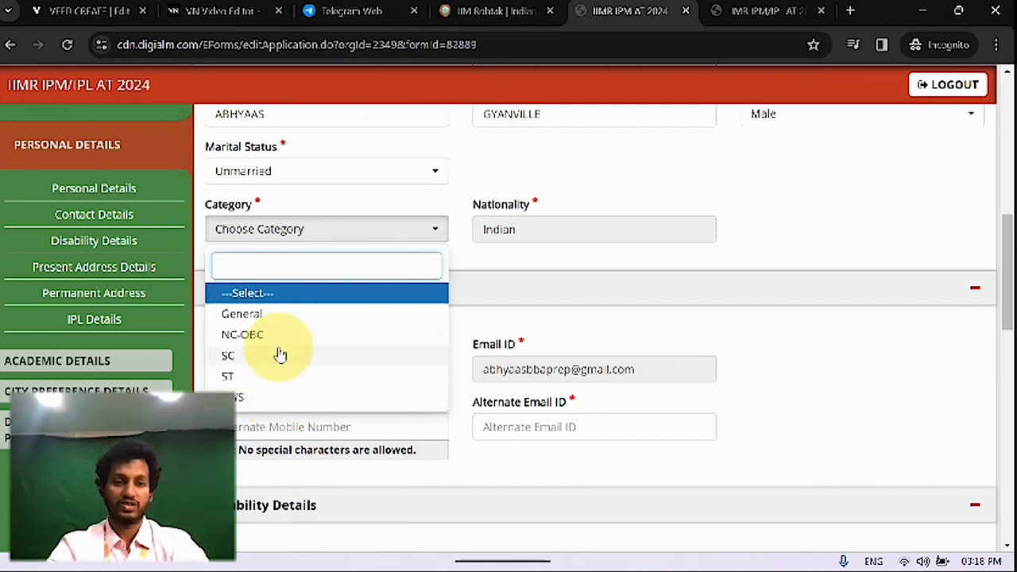
click(242, 313)
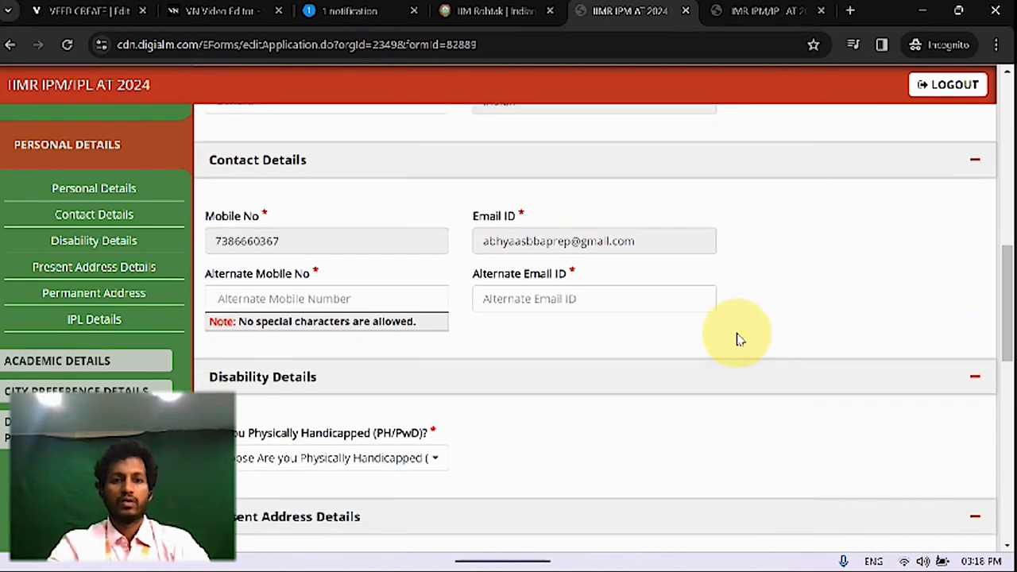
click(325, 299)
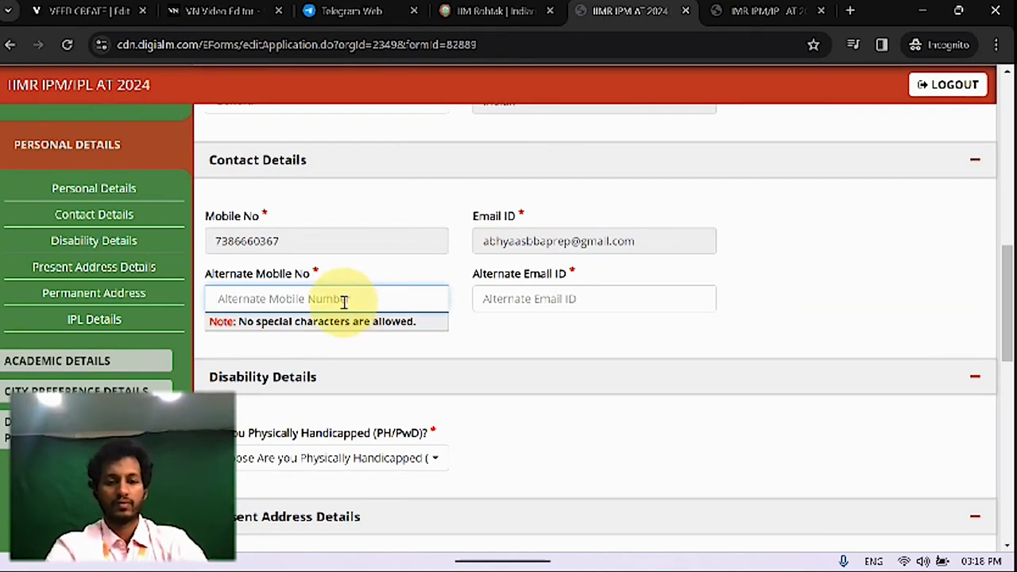
text(6304469)
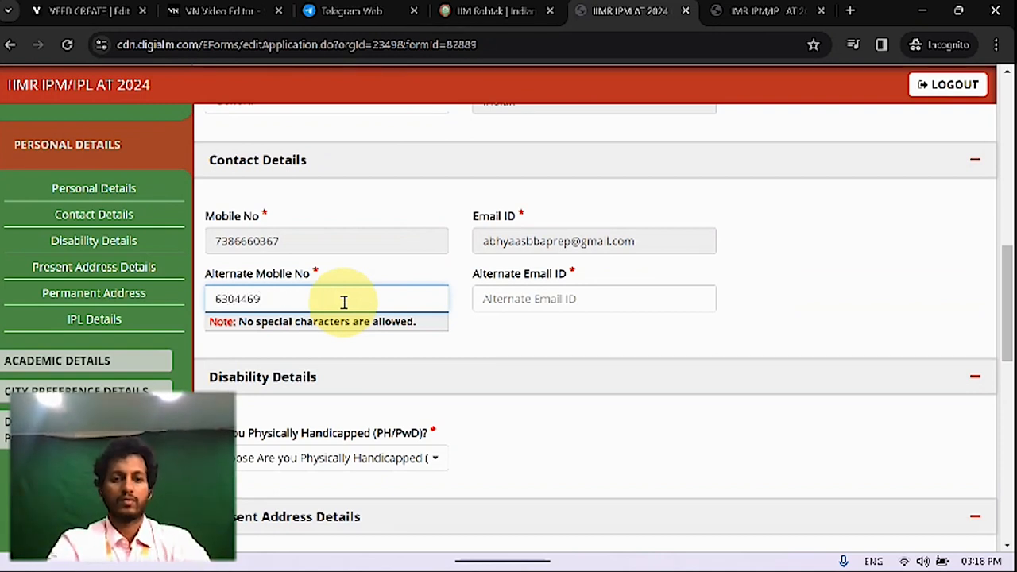
click(595, 299)
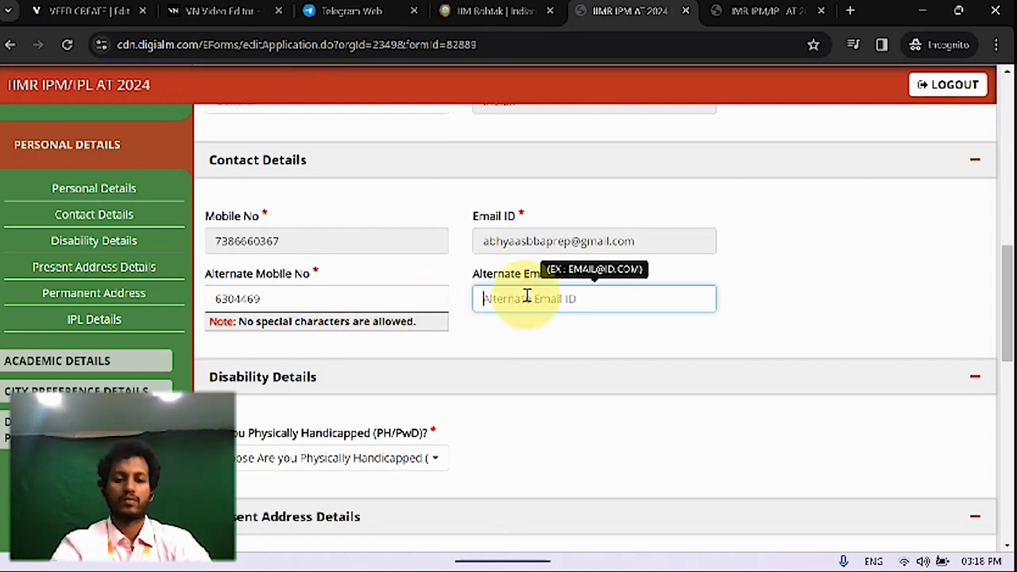
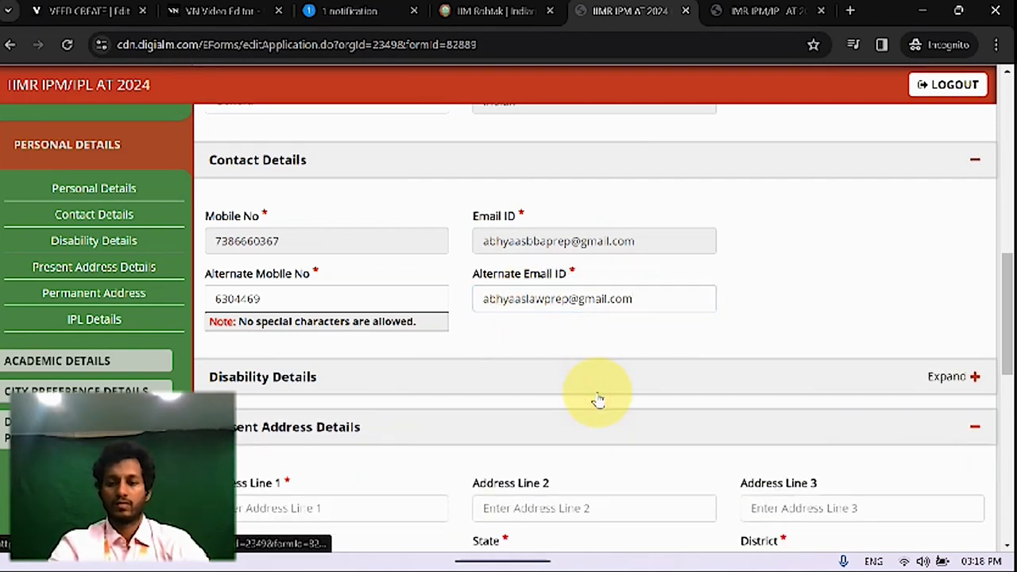
click(947, 375)
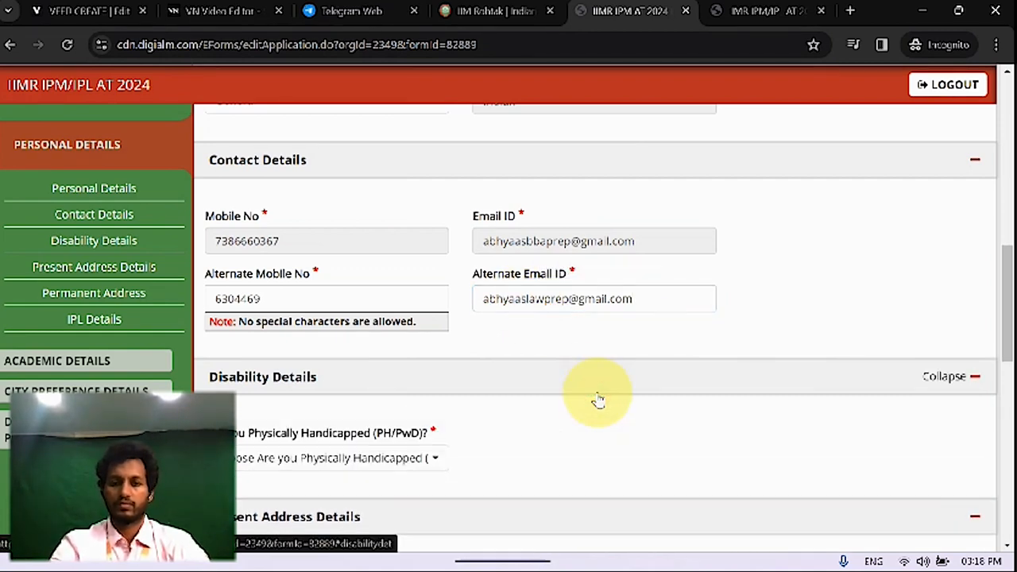
scroll(down, 3)
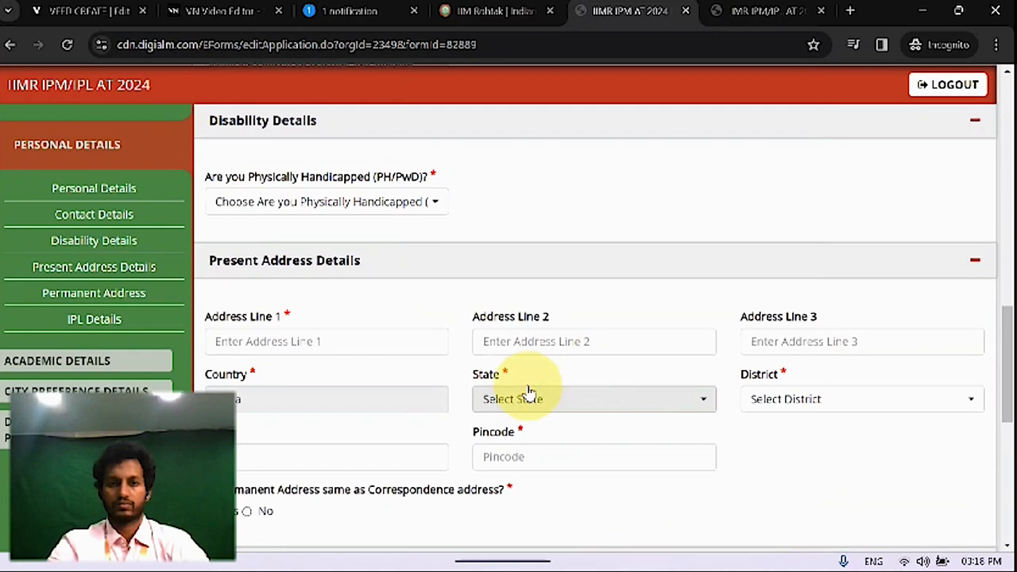
Step: Answer No to physically handicapped in Disability Details
click(326, 200)
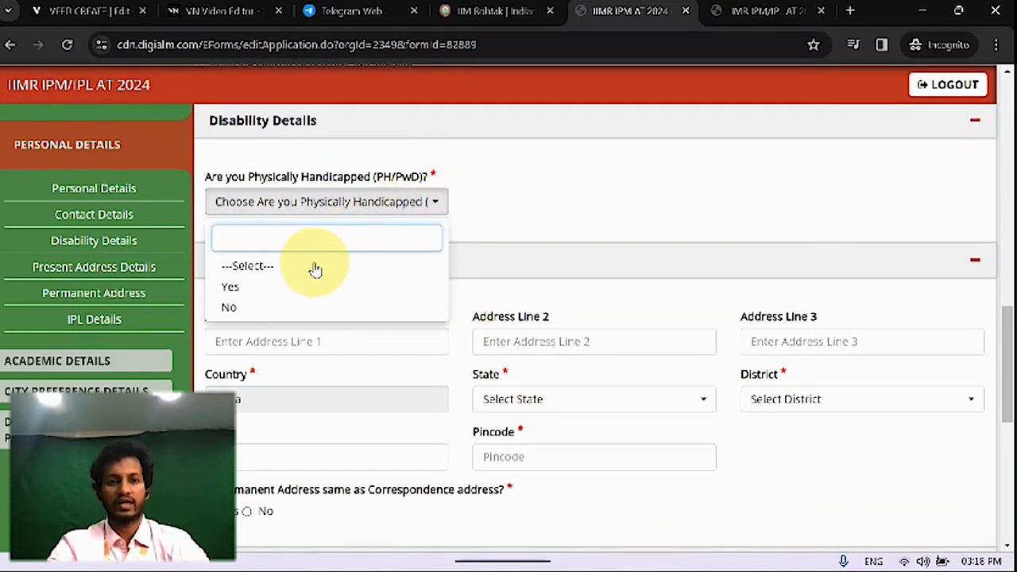
click(228, 307)
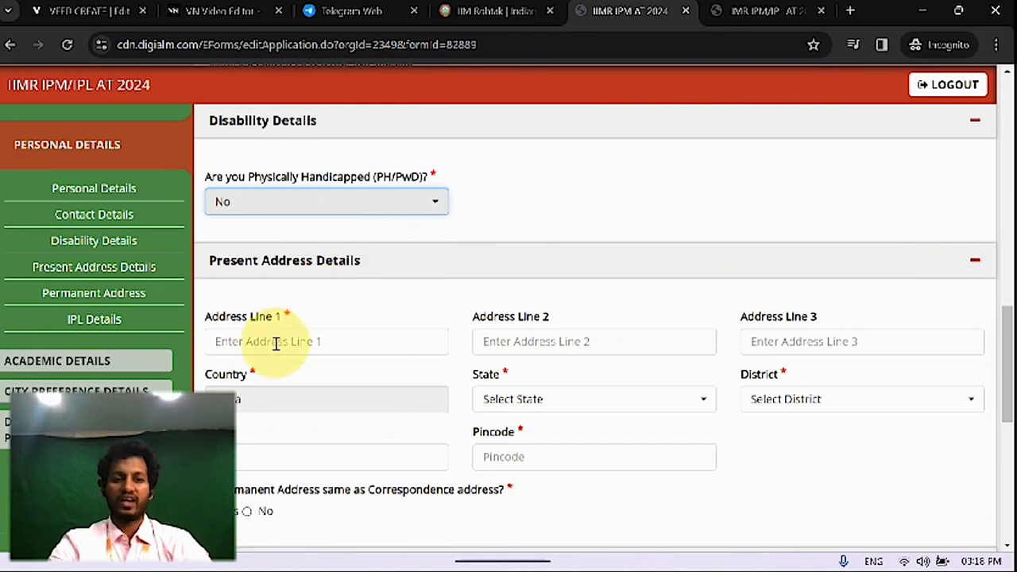
text(dr)
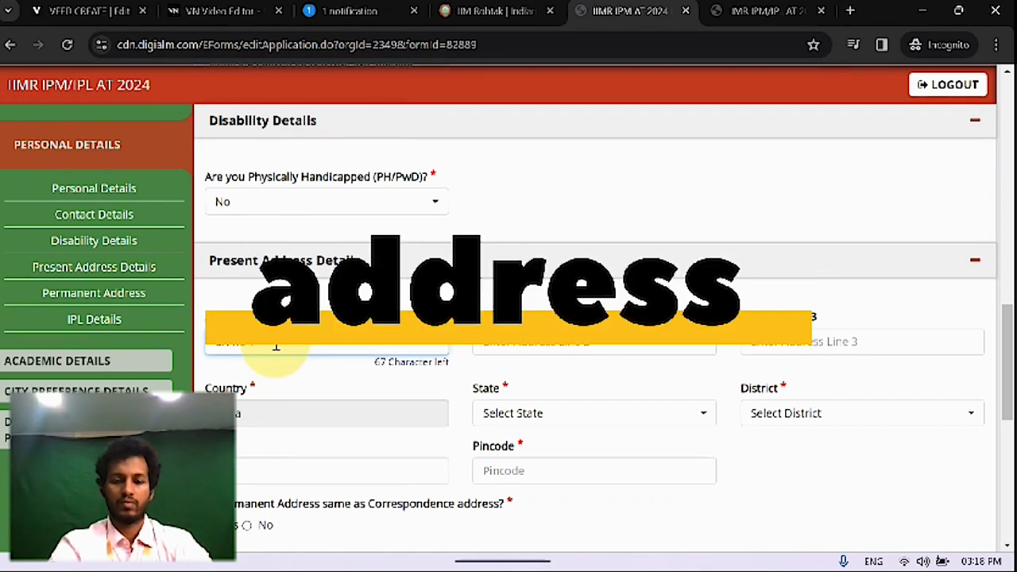
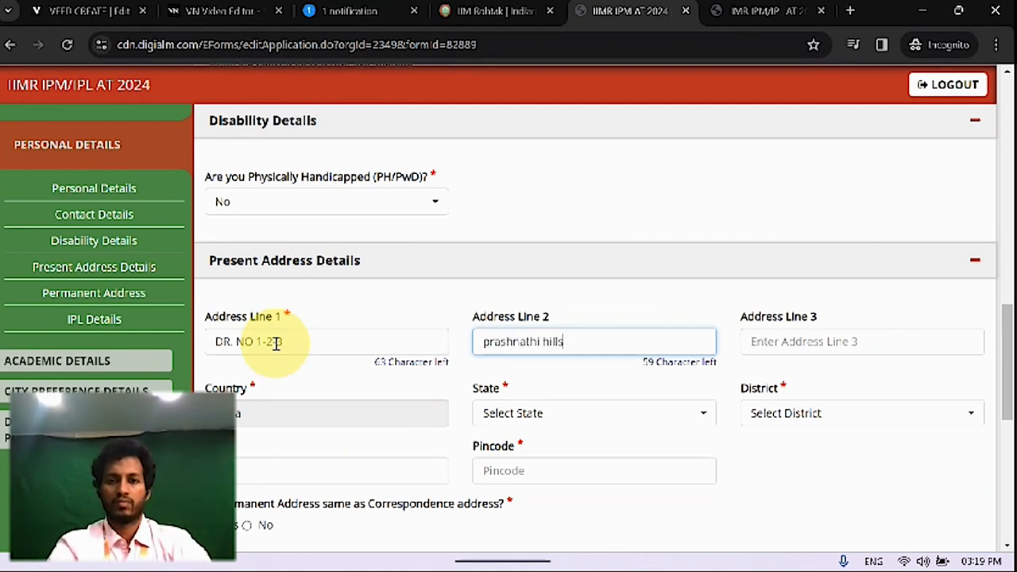
click(862, 340)
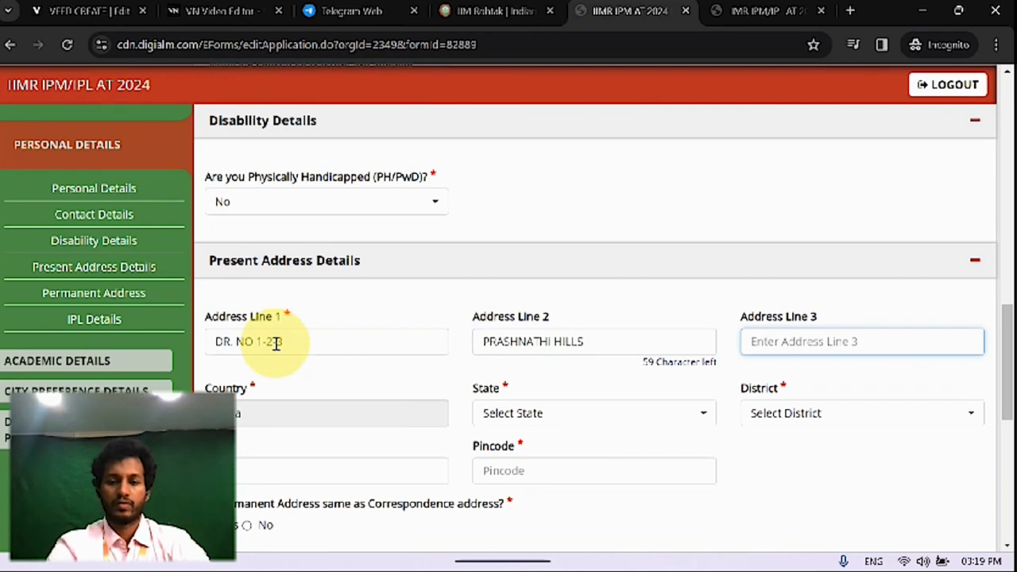
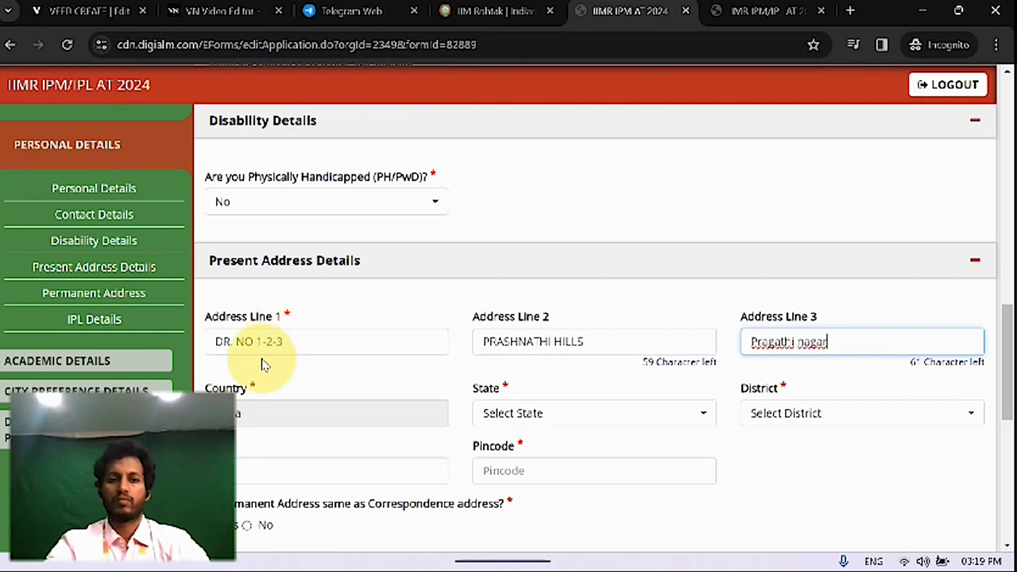
Step: Set the state to TELANGANA and the district to Hyderabad
click(593, 413)
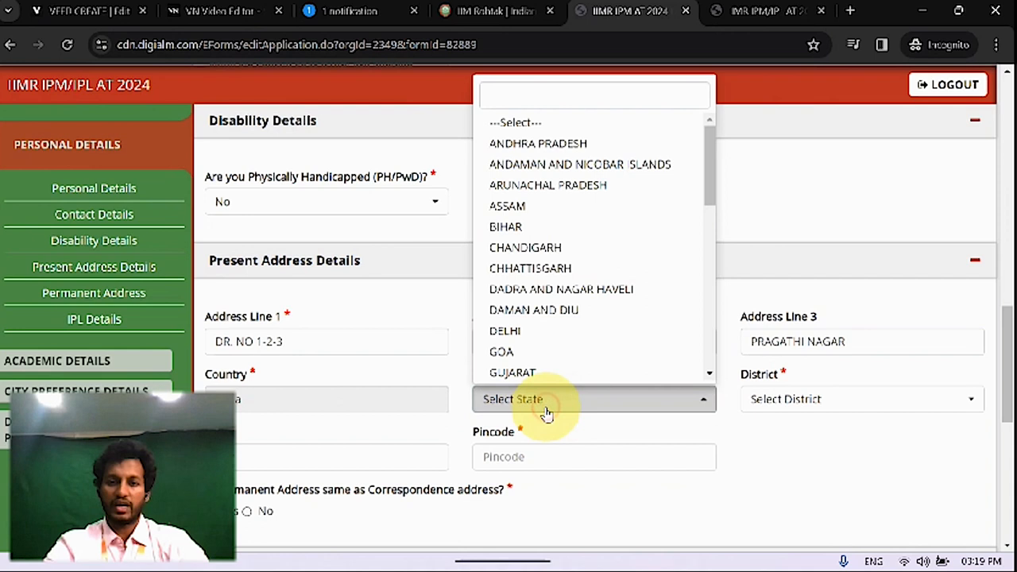
text(TELANGANA)
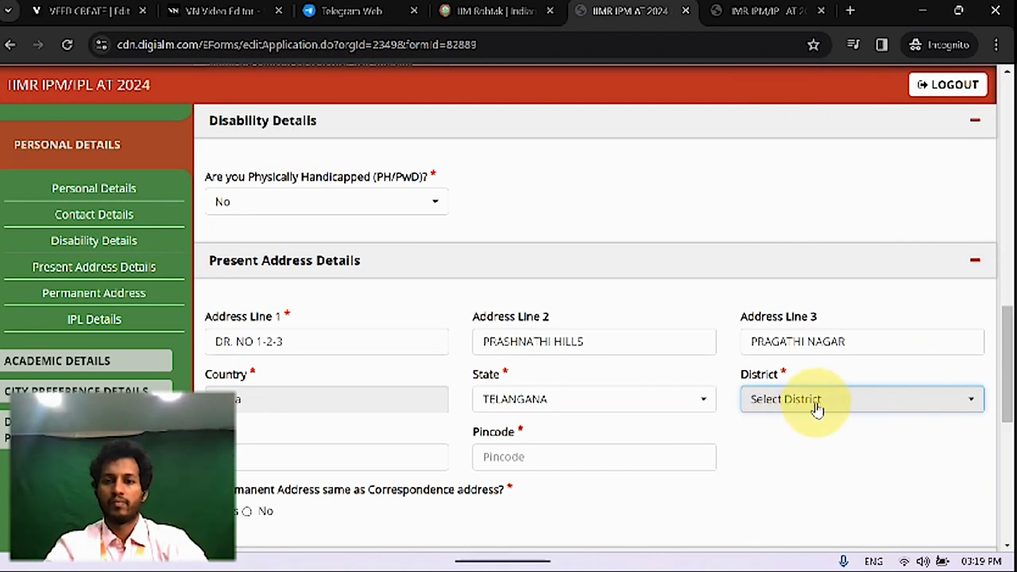
click(861, 399)
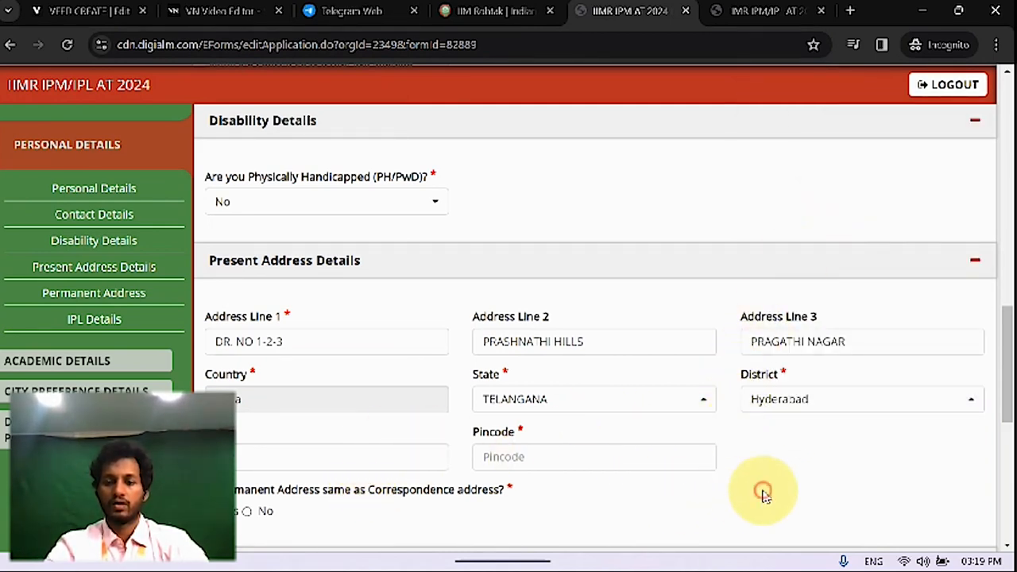
scroll(down, 3)
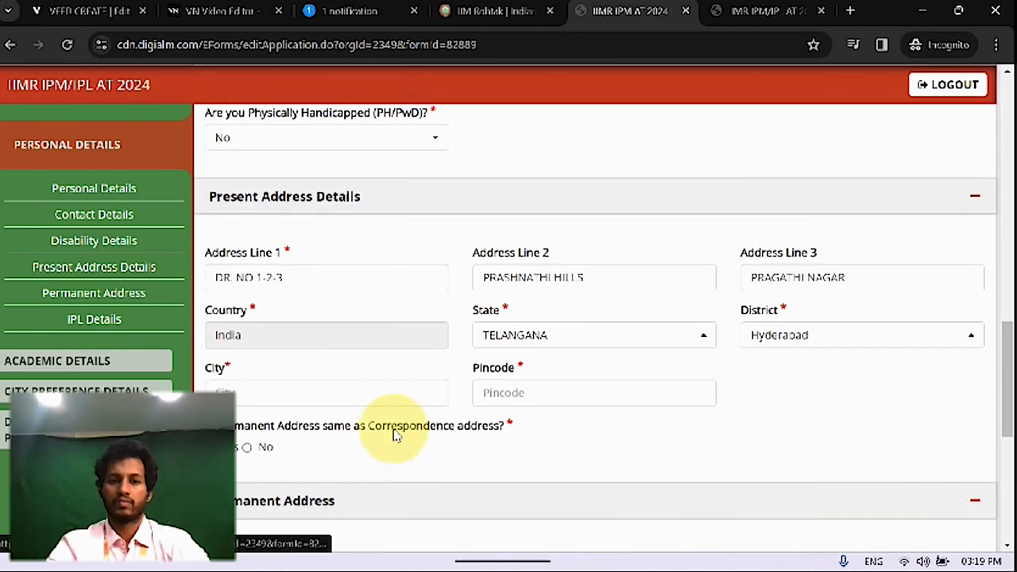
Step: Enter city Hyderabad and pincode 500072 for the present address
click(325, 391)
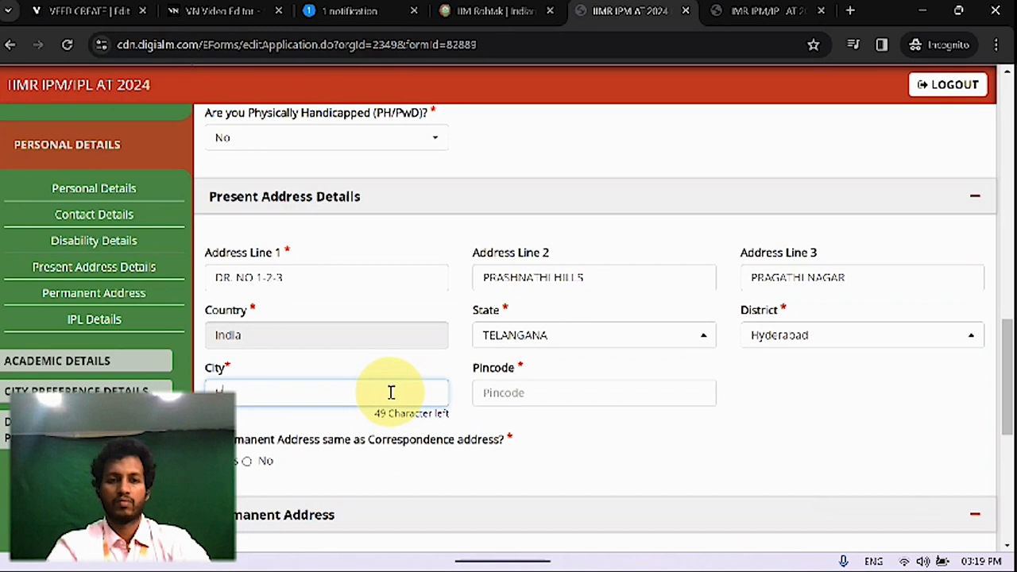
text(HYDEREABAD)
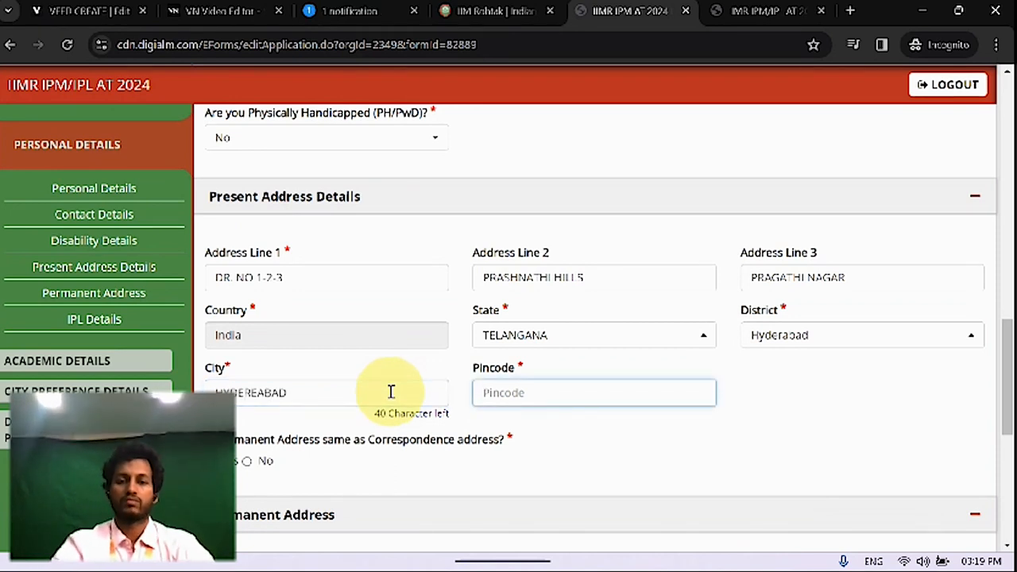
text(500072)
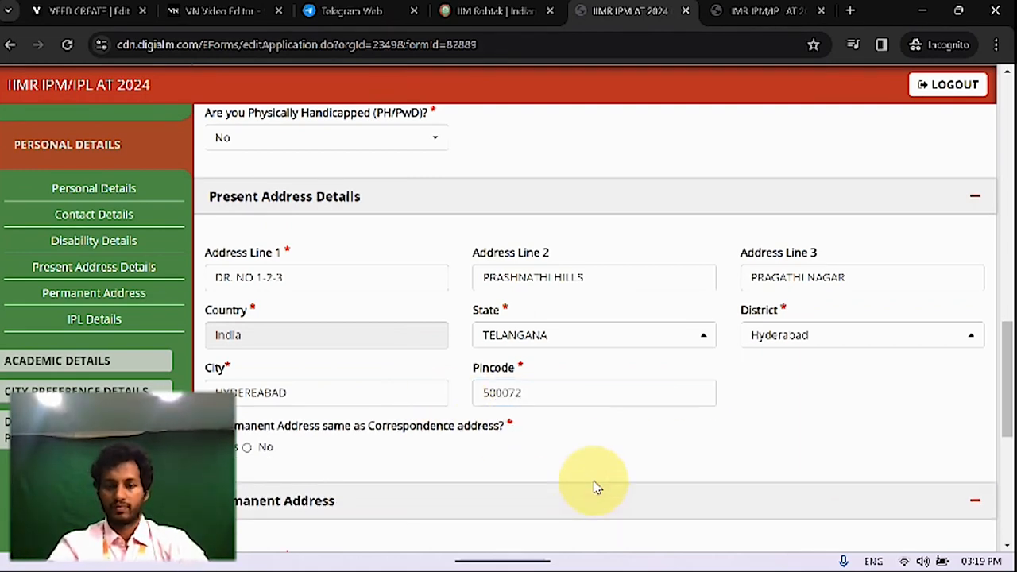
scroll(down, 3)
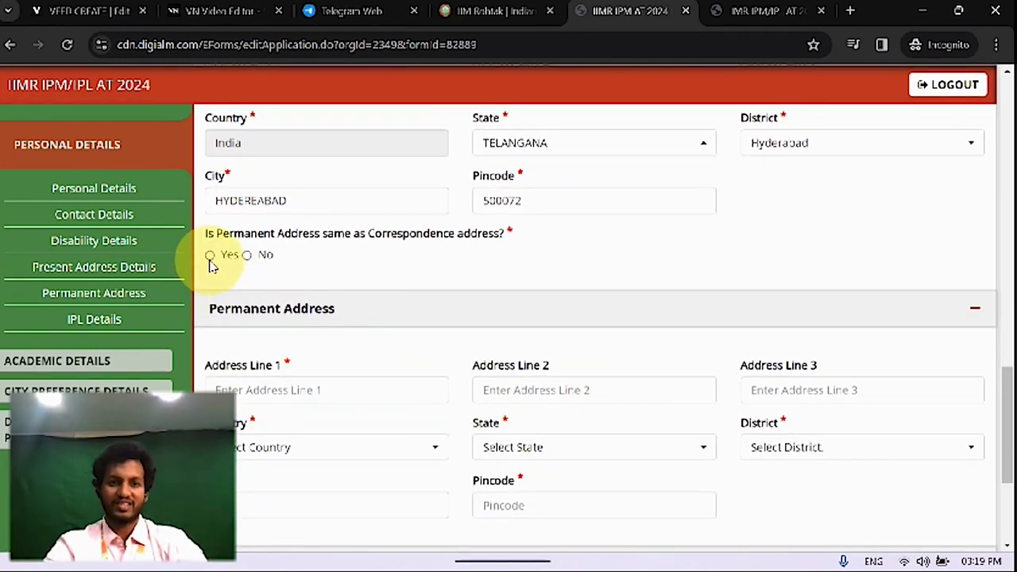
Step: Mark permanent address same as correspondence, decline IPL and save the personal details
click(210, 254)
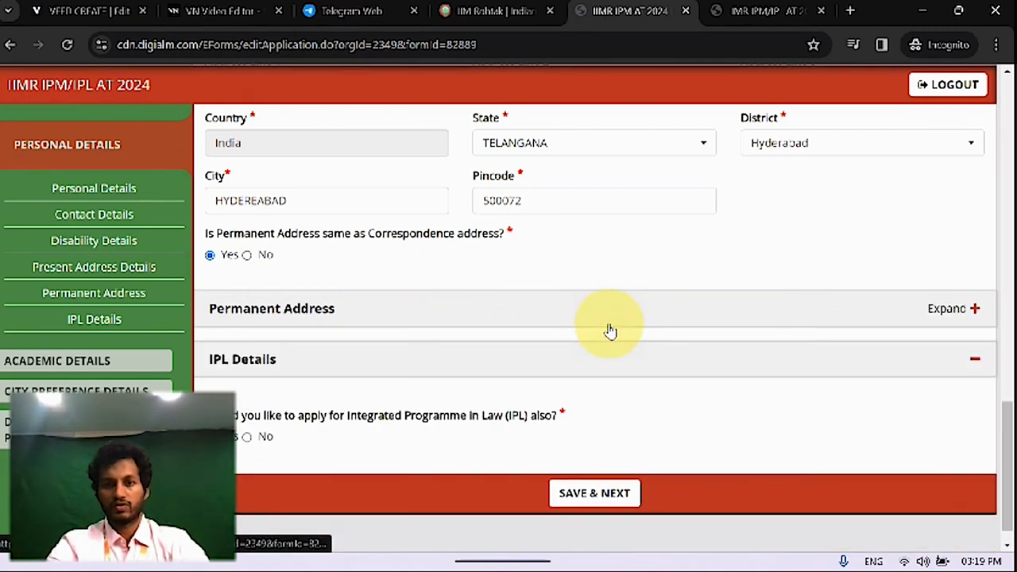
scroll(down, 3)
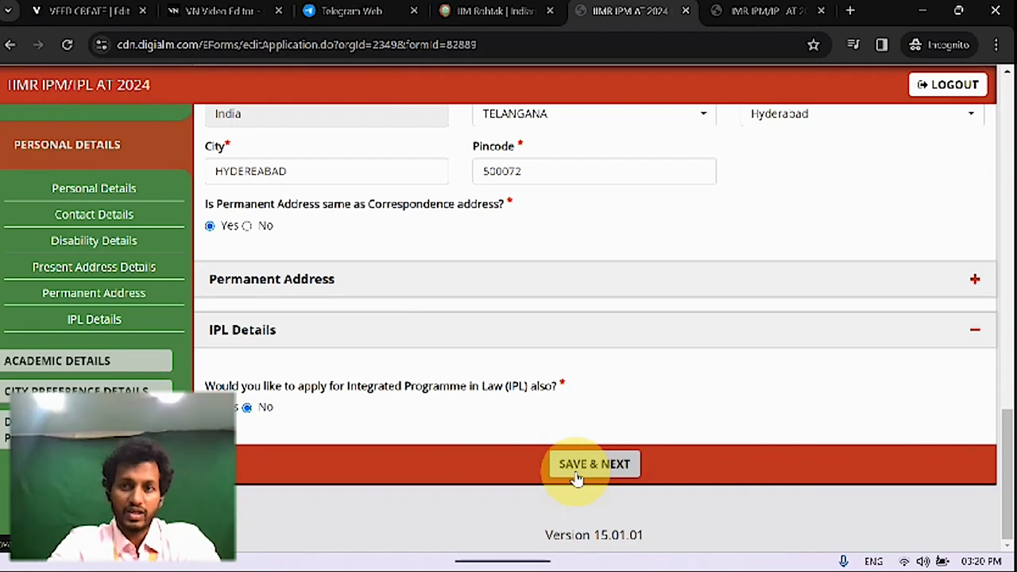
click(594, 464)
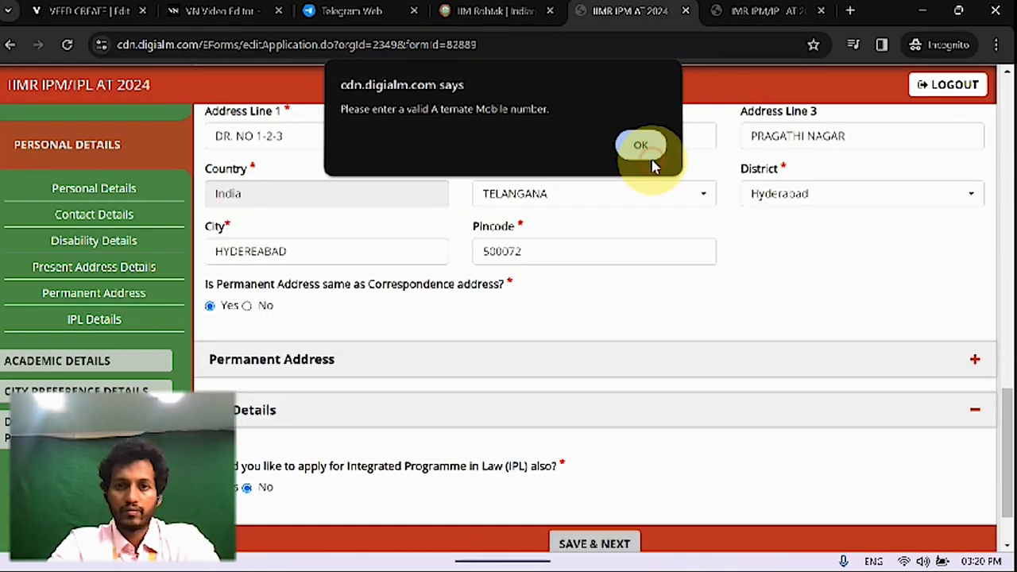
Step: Dismiss the invalid-number alert and correct the alternate mobile number
click(642, 144)
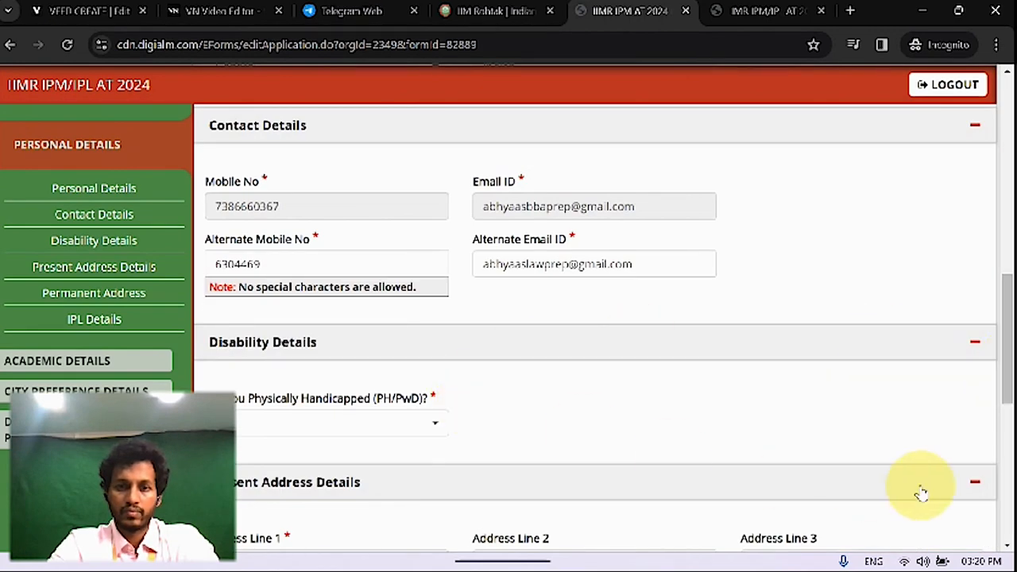
scroll(down, 3)
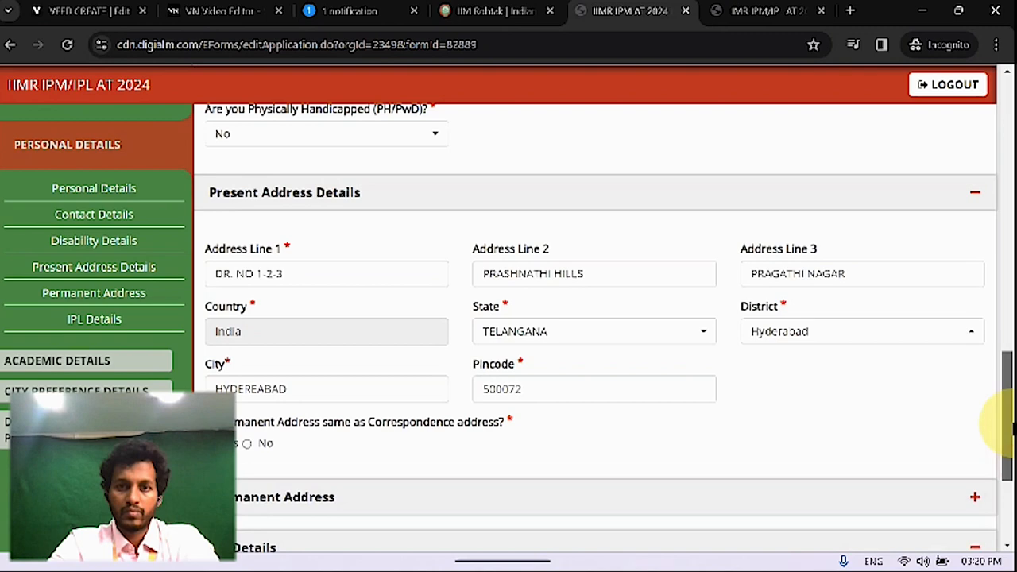
scroll(up, 3)
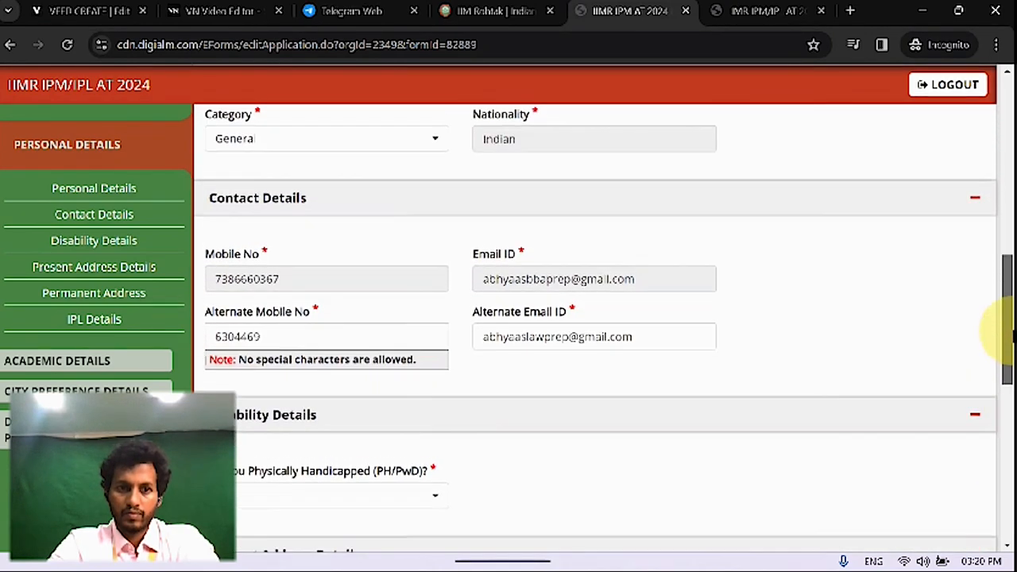
click(348, 336)
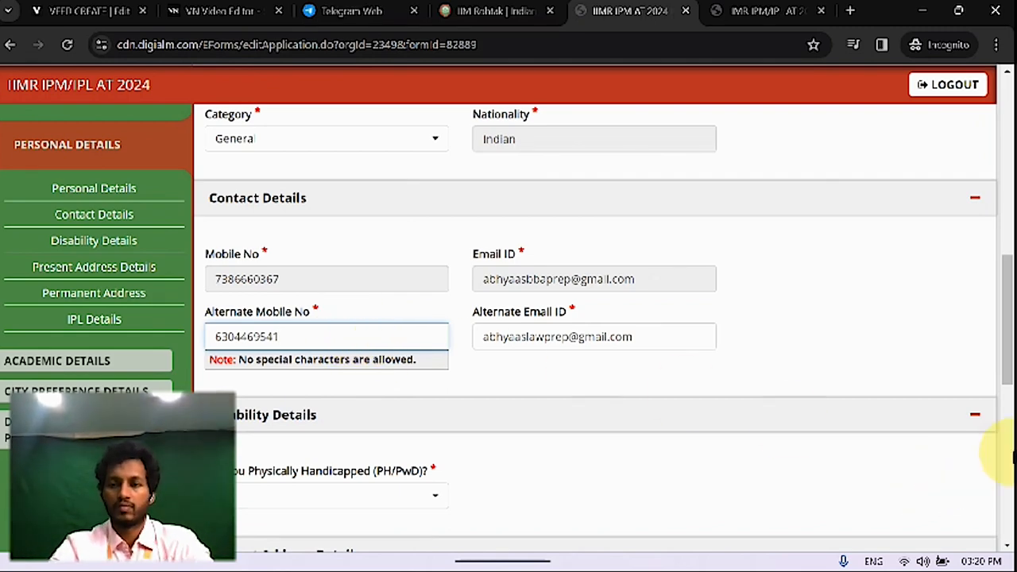
Step: Save the personal details again to reach the academic details form
scroll(down, 3)
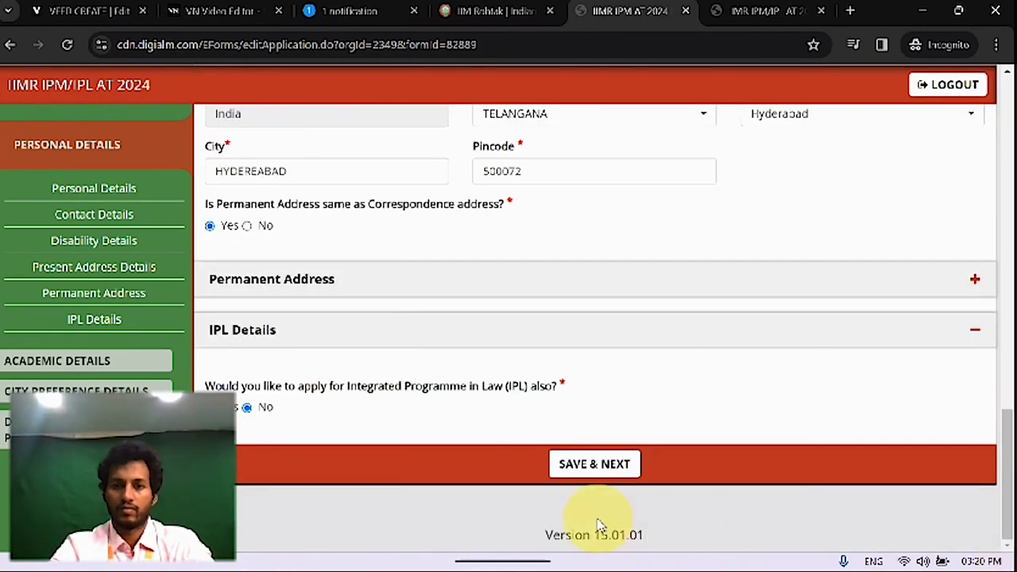
click(595, 464)
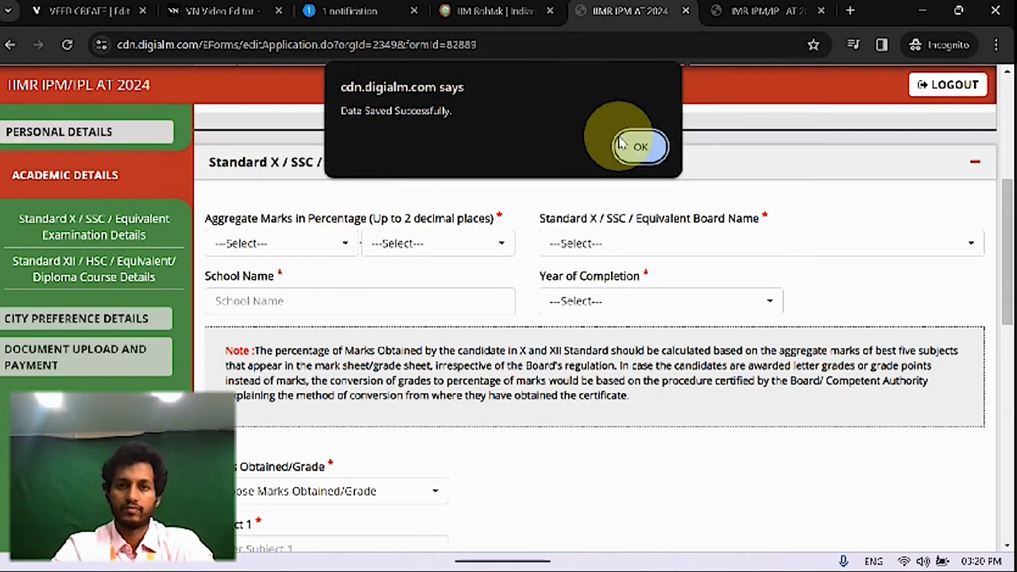
Step: Dismiss the saved alert and set the Standard X aggregate whole-number percentage to 92
click(639, 146)
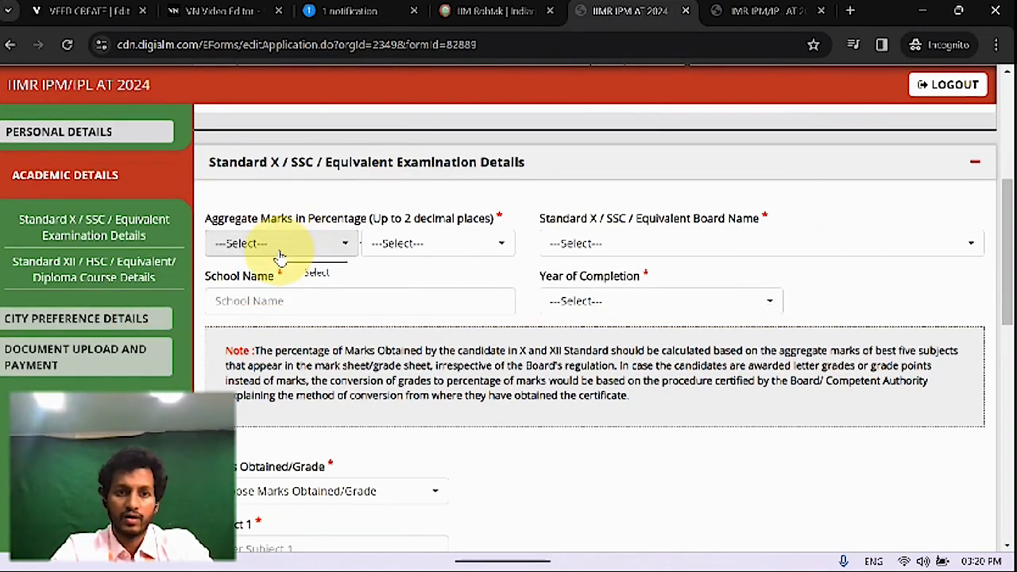
click(279, 243)
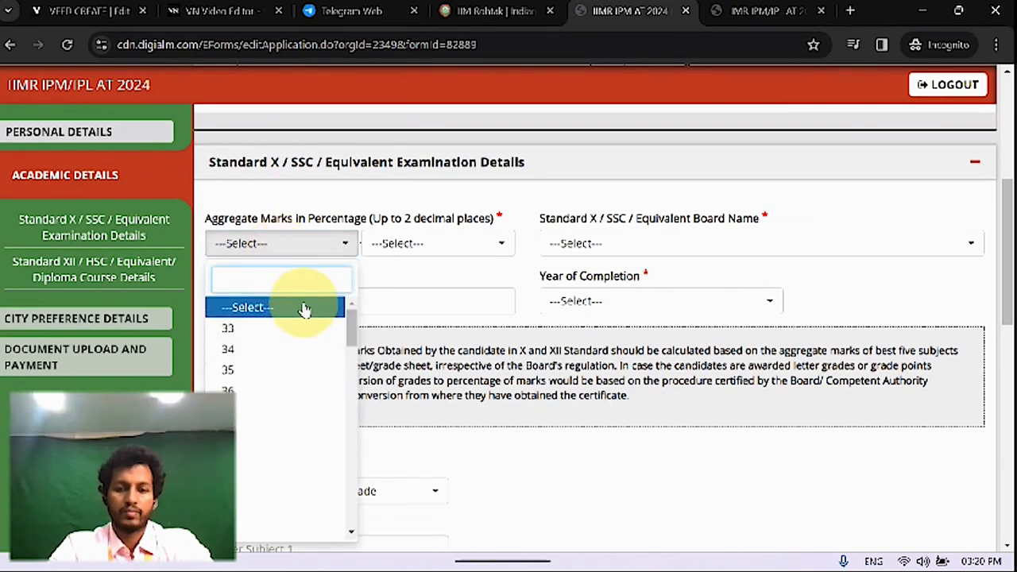
text(92)
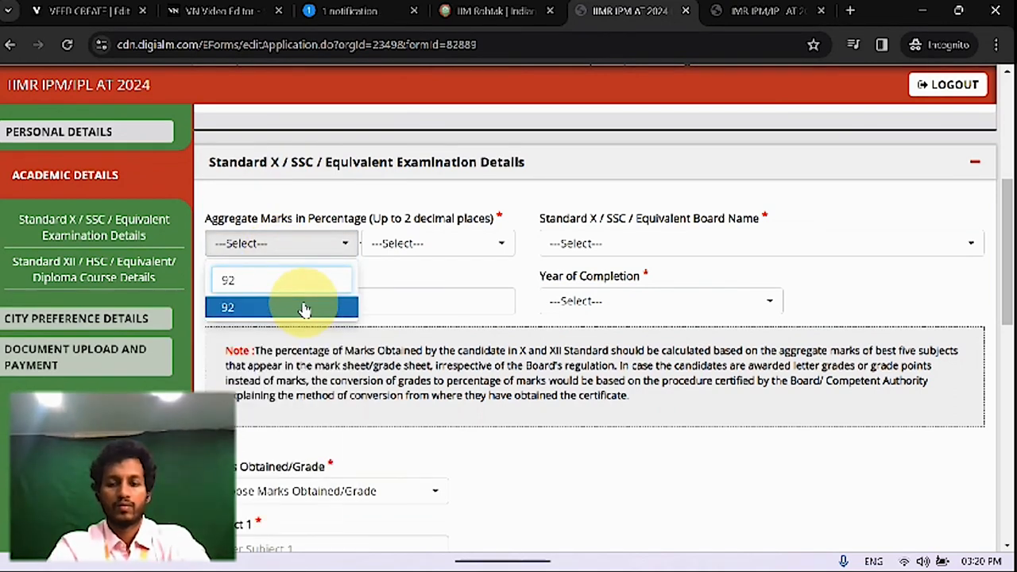
click(229, 308)
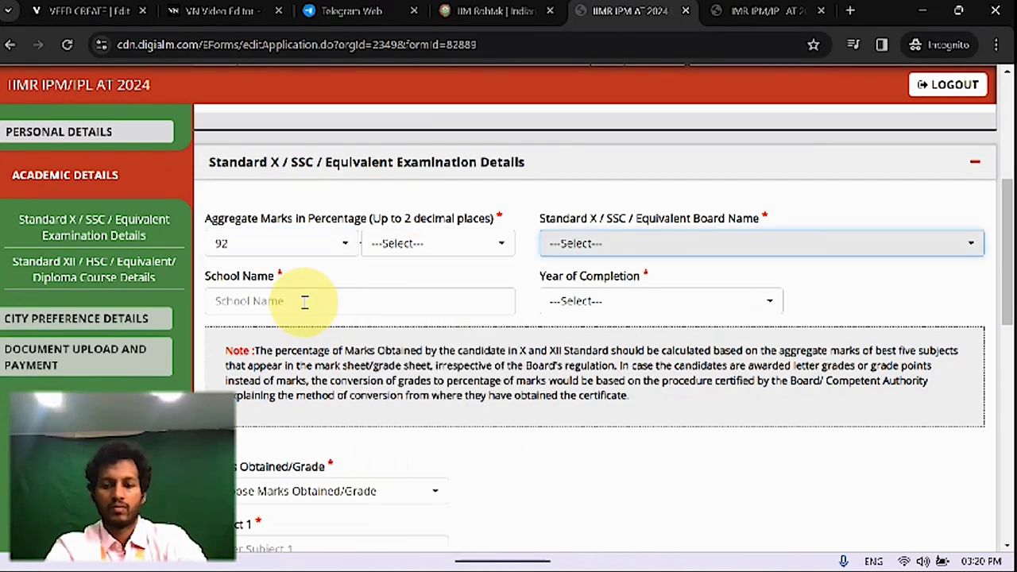
click(437, 243)
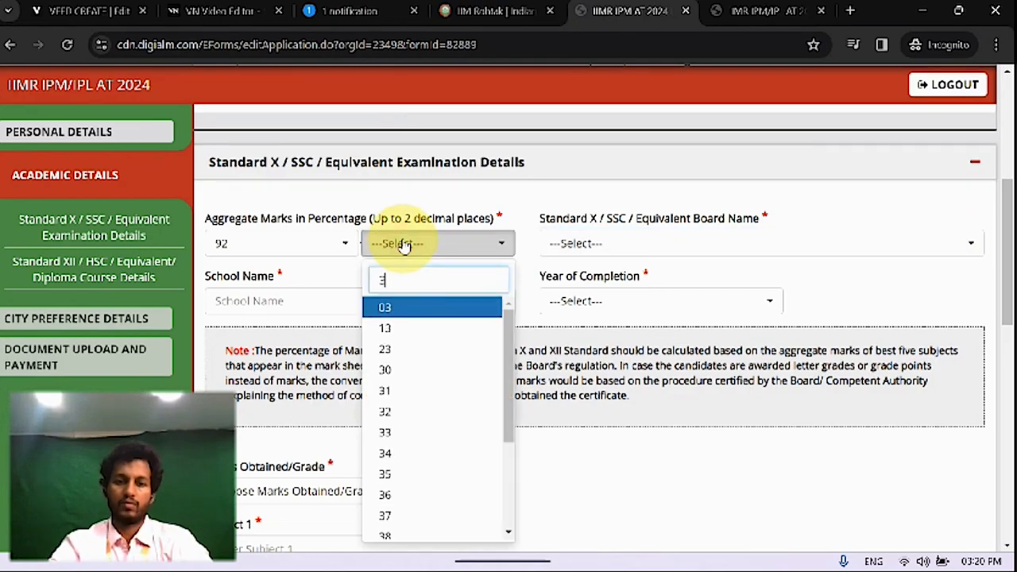